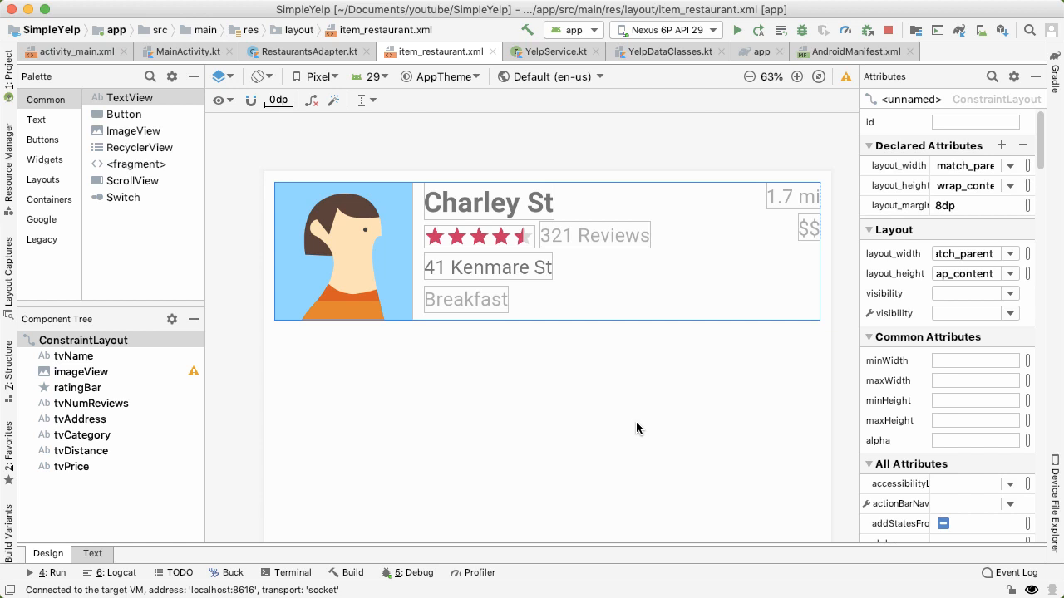
- Add itemView.ratingBar.rating = restaurant.rating.toFloat() after the name binding in bind()
{"action": "left_click", "coordinate": [737, 30]}
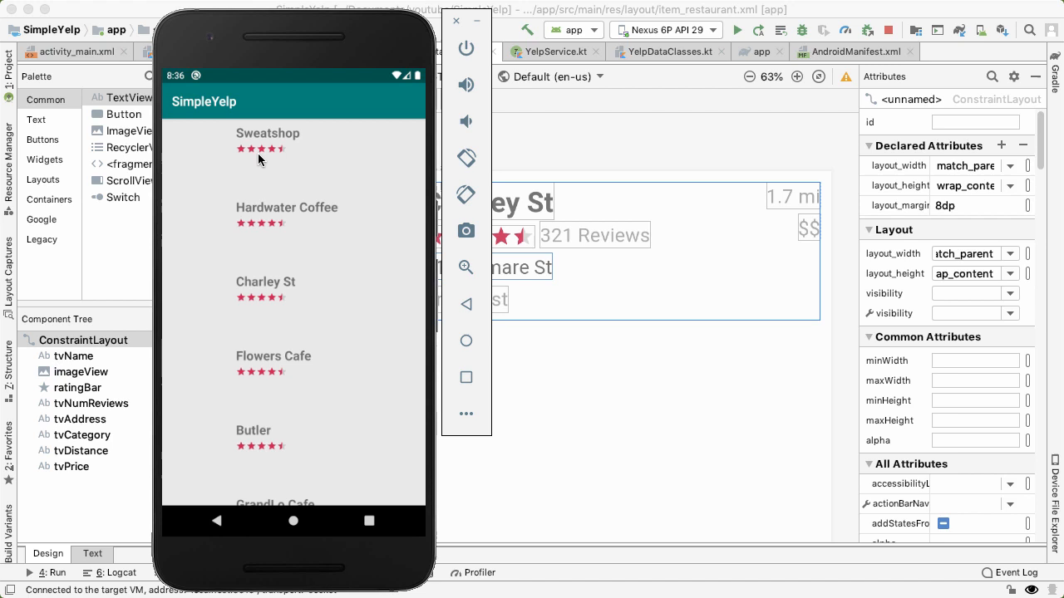
{"action": "mouse_move", "coordinate": [279, 157]}
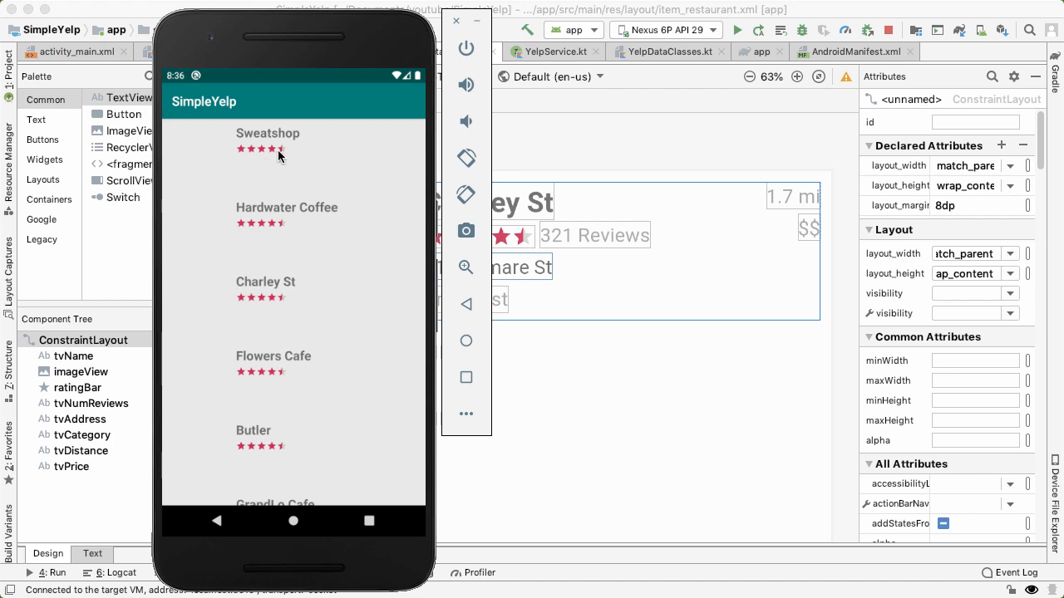
{"action": "mouse_move", "coordinate": [309, 185]}
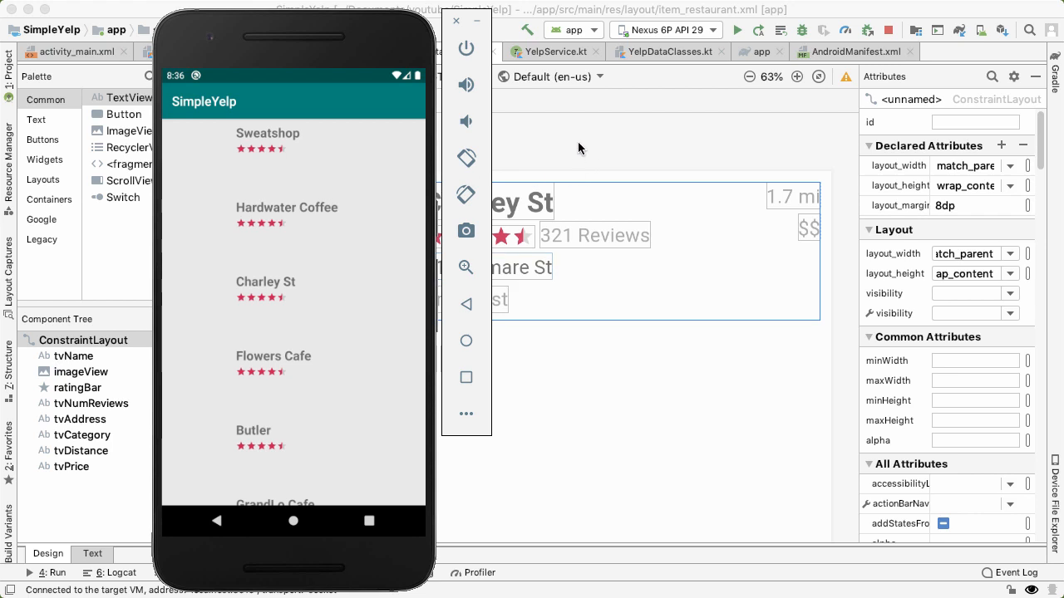
{"action": "mouse_move", "coordinate": [409, 140]}
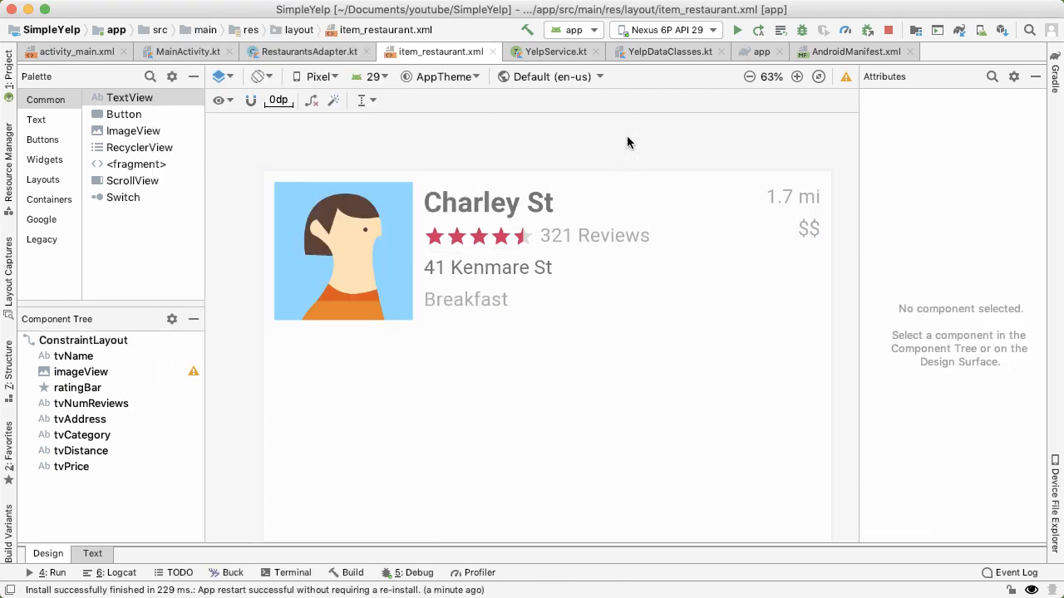
{"action": "left_click", "coordinate": [309, 52]}
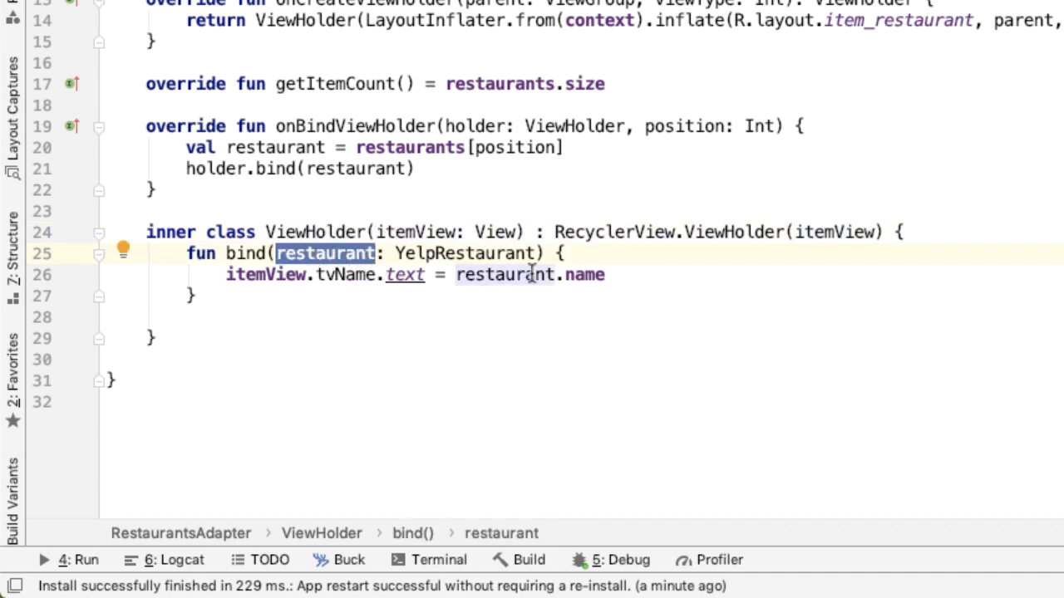
{"action": "left_click", "coordinate": [652, 276]}
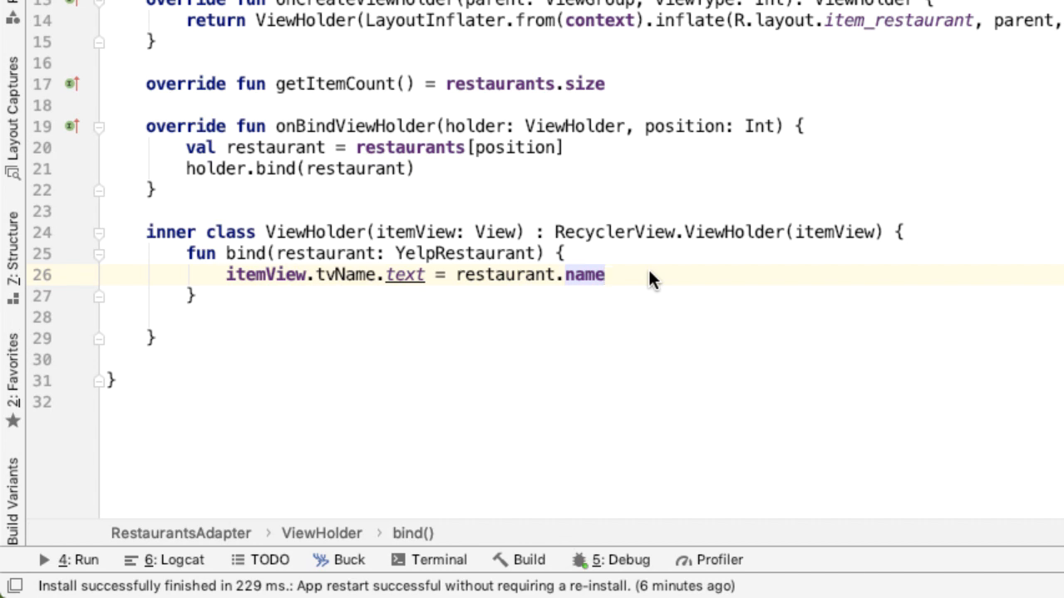
{"action": "type", "text": "itemView.ratingBar."}
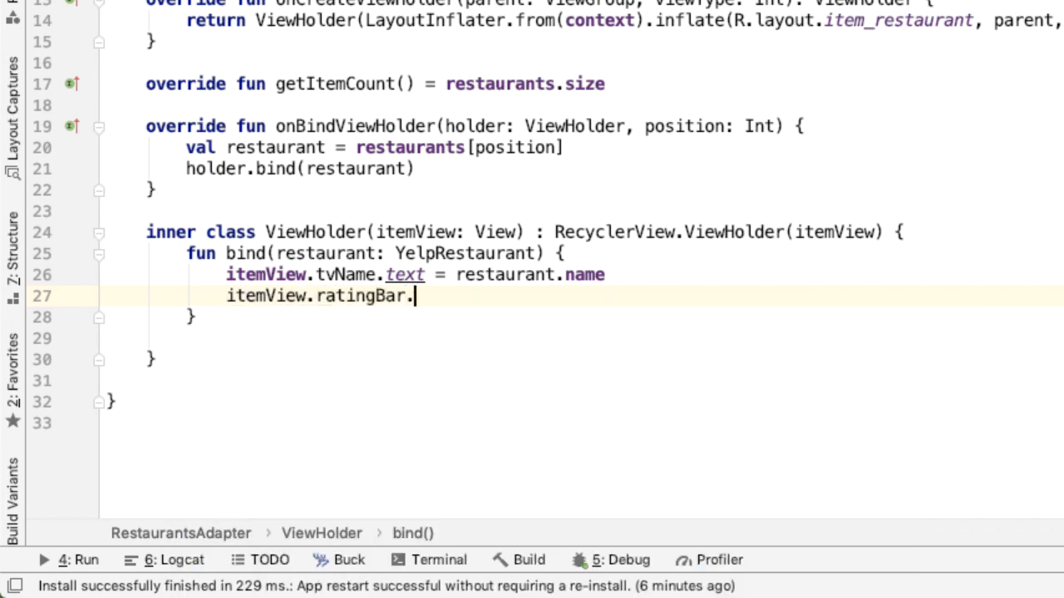
{"action": "type", "text": "rating = restaurant.rating"}
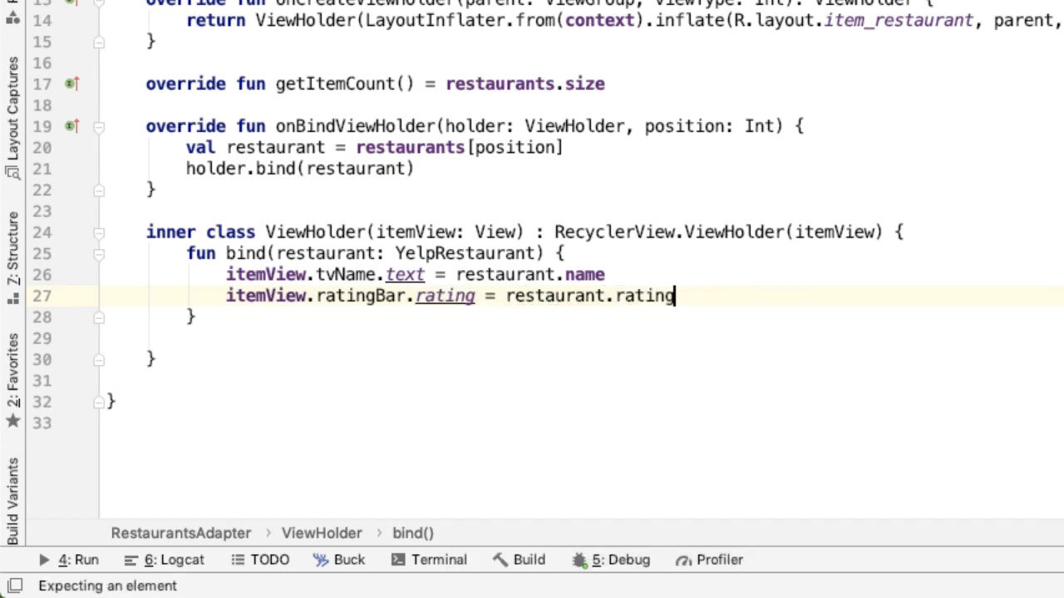
{"action": "mouse_move", "coordinate": [446, 296]}
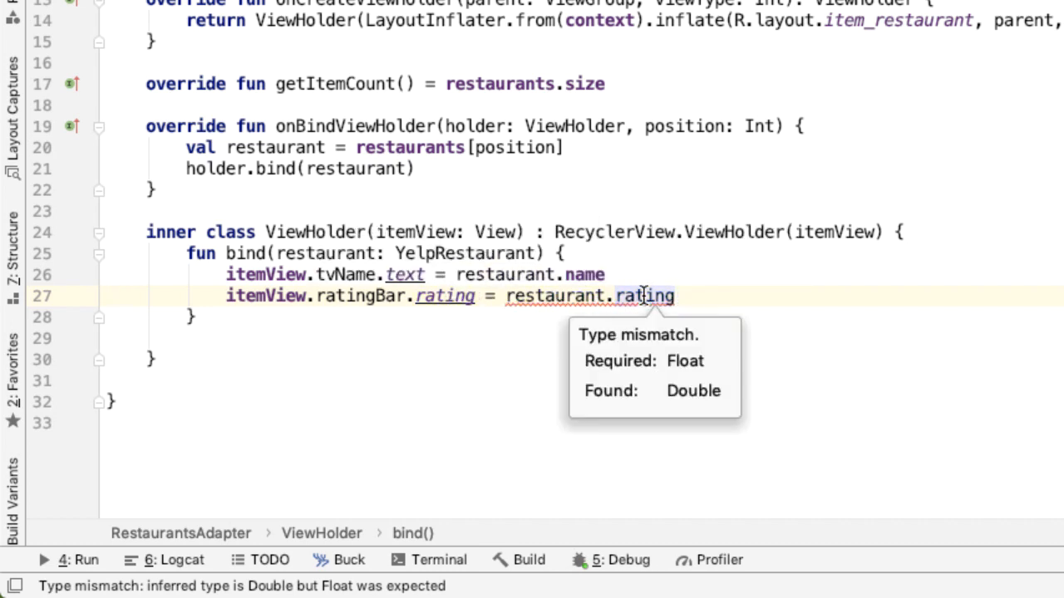
{"action": "type", "text": ".toFloat()"}
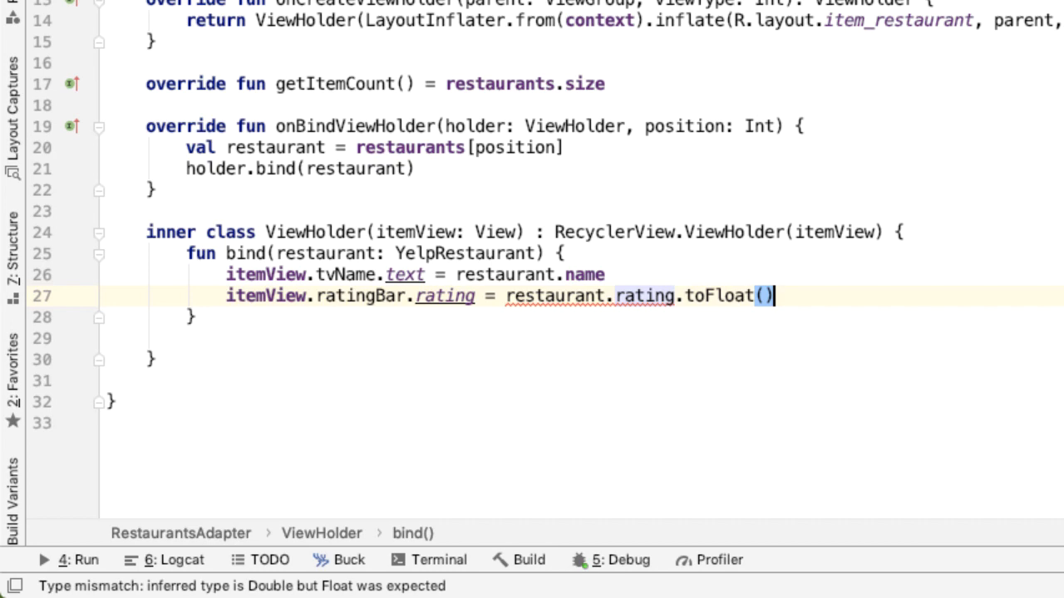
{"action": "key", "text": "enter"}
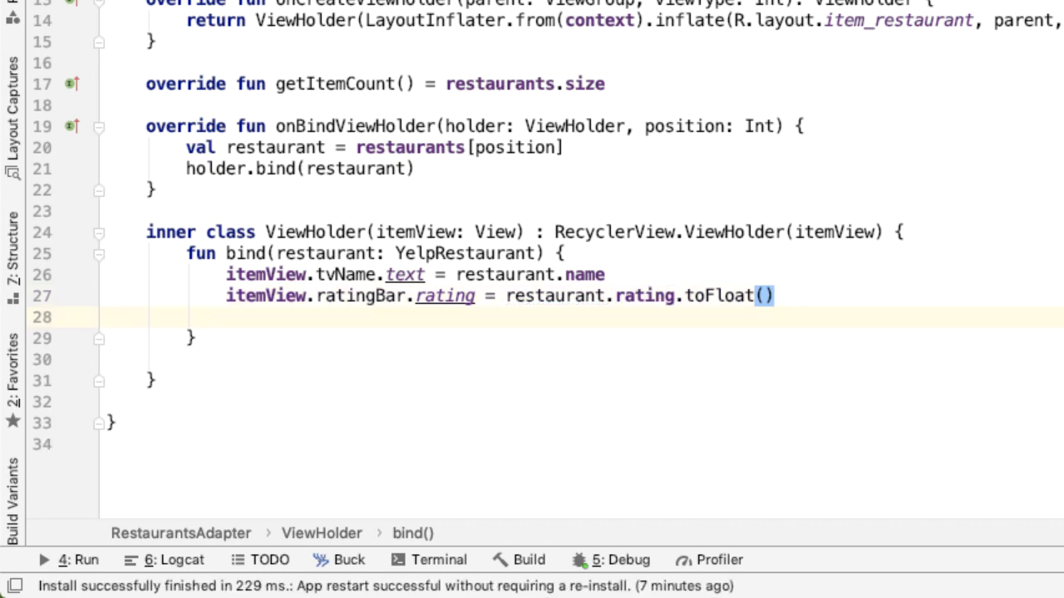
- Add itemView.tvNumReviews.text = "${restaurant.numReviews} Reviews" and begin the tvAddress line
{"action": "type", "text": "itemView.tvNumReviews.t"}
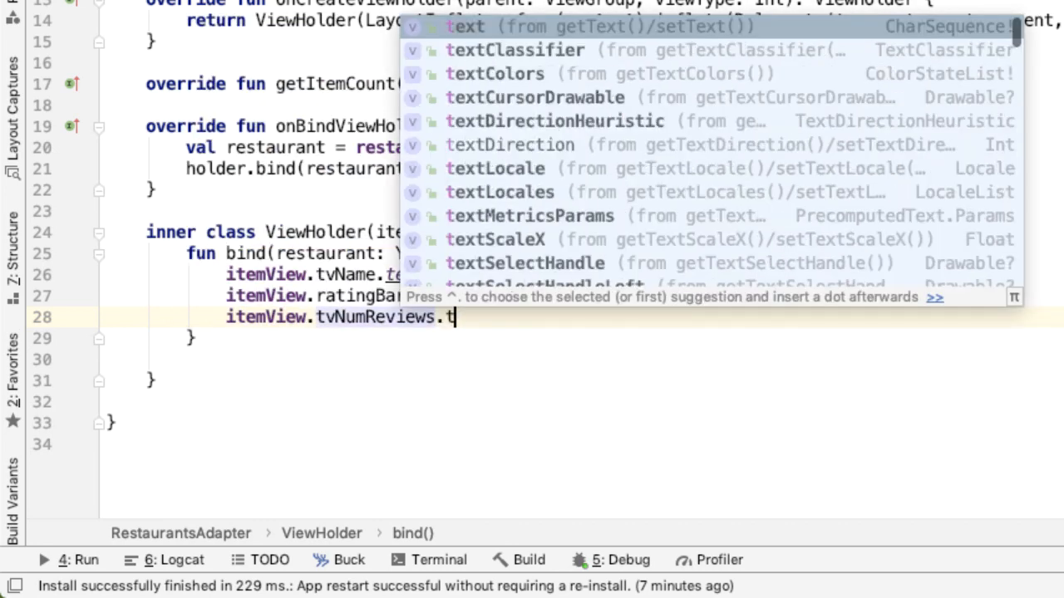
{"action": "type", "text": "ext = restaurant.numReviews"}
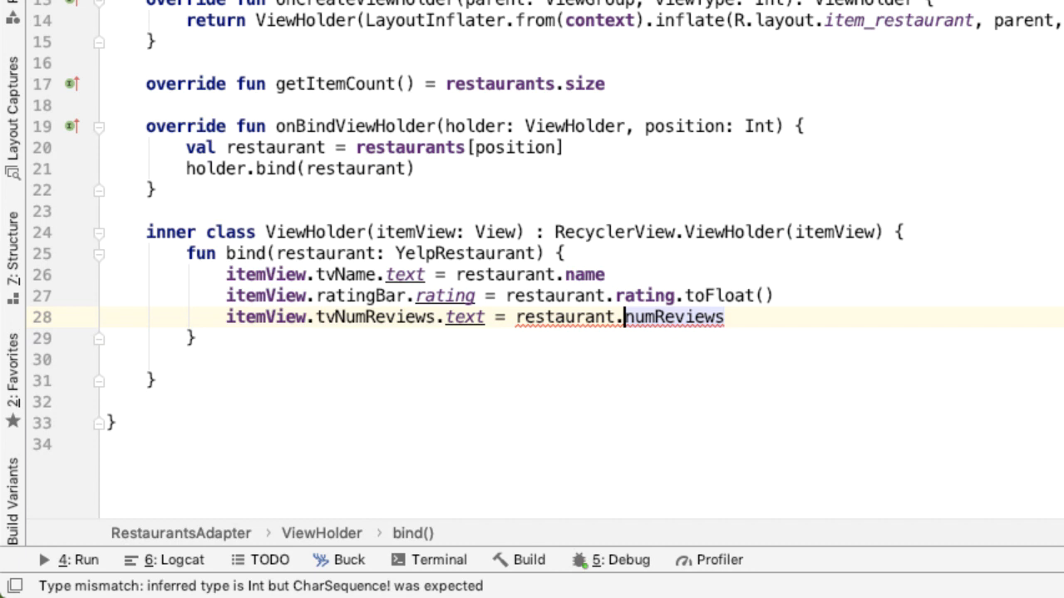
{"action": "left_click", "coordinate": [516, 316]}
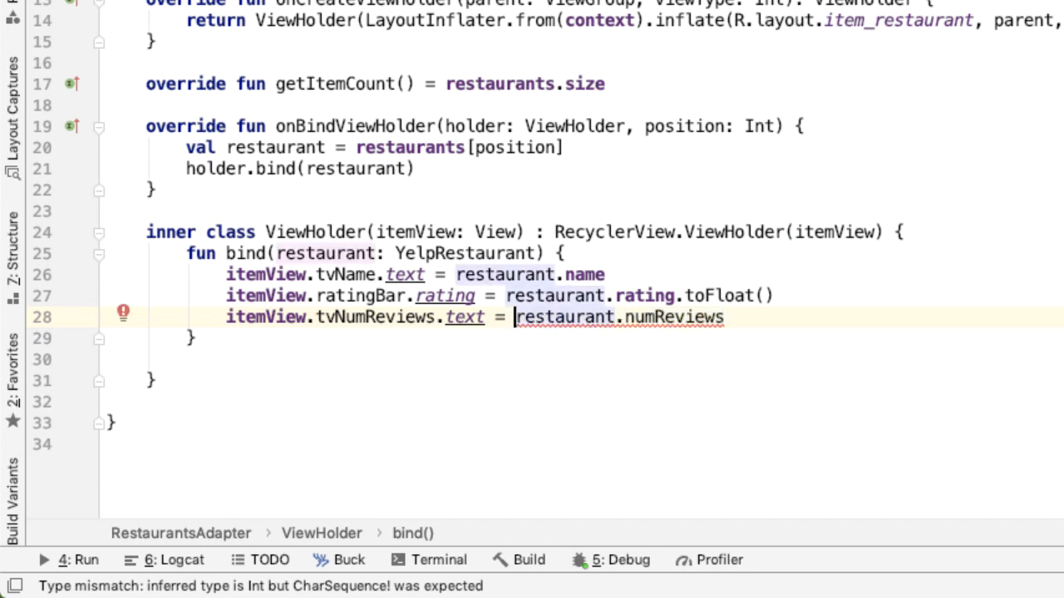
{"action": "type", "text": "\""}
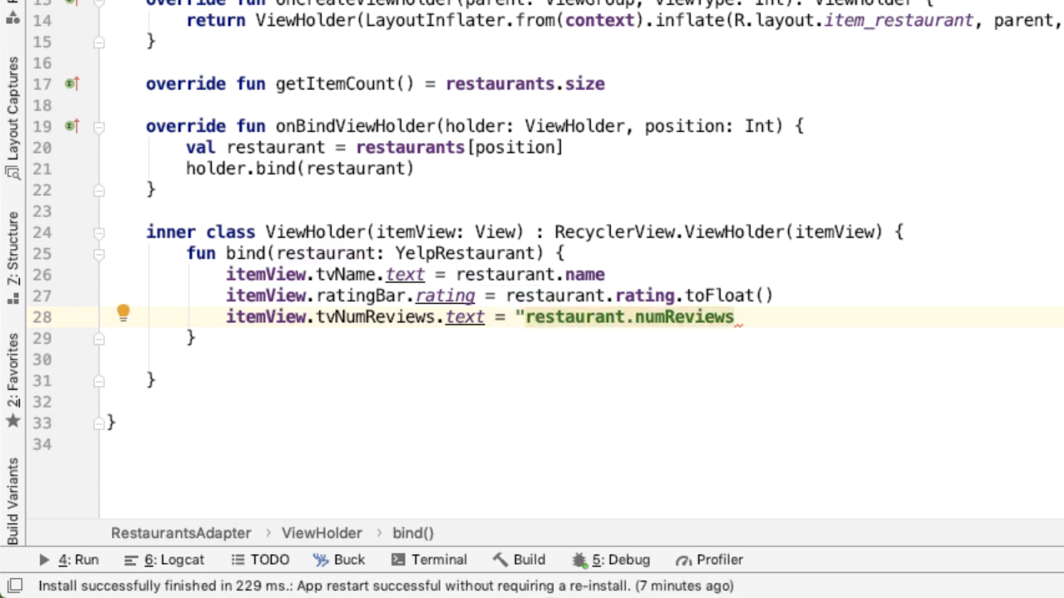
{"action": "type", "text": "${restaurant.numReviews} Reviews"}
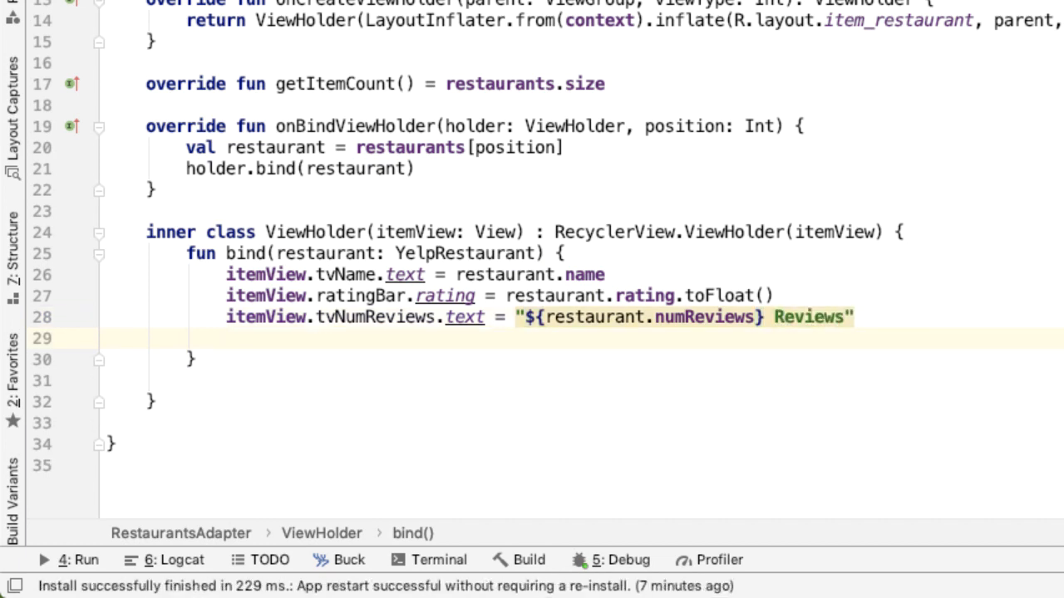
{"action": "type", "text": "itemView.tvAddress.text = restaurant.l"}
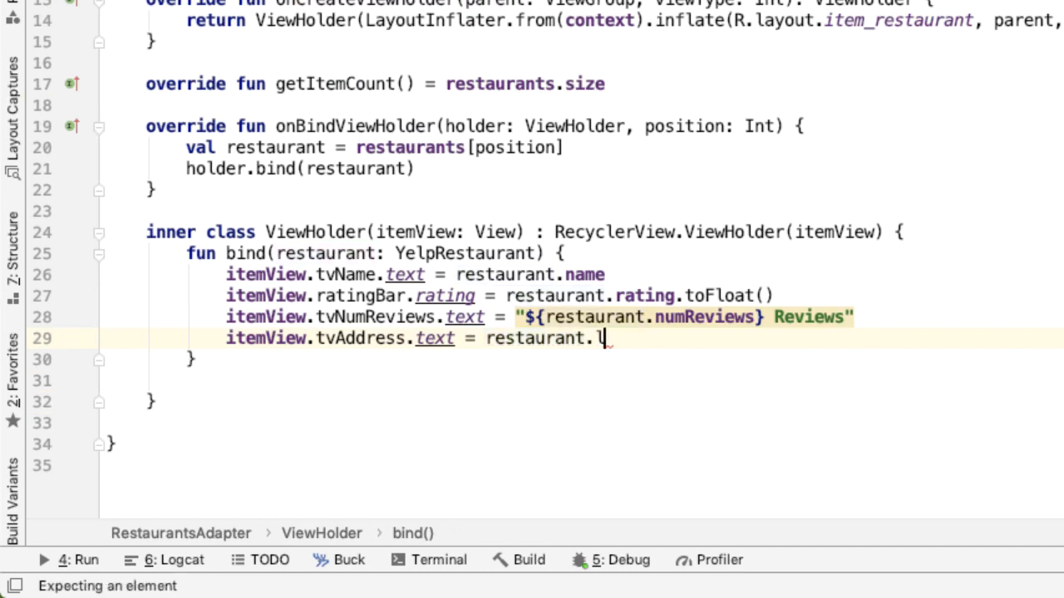
- Bind tvAddress to restaurant.location.address and tvCategory to restaurant.categories[0].title
{"action": "type", "text": "ocation.address"}
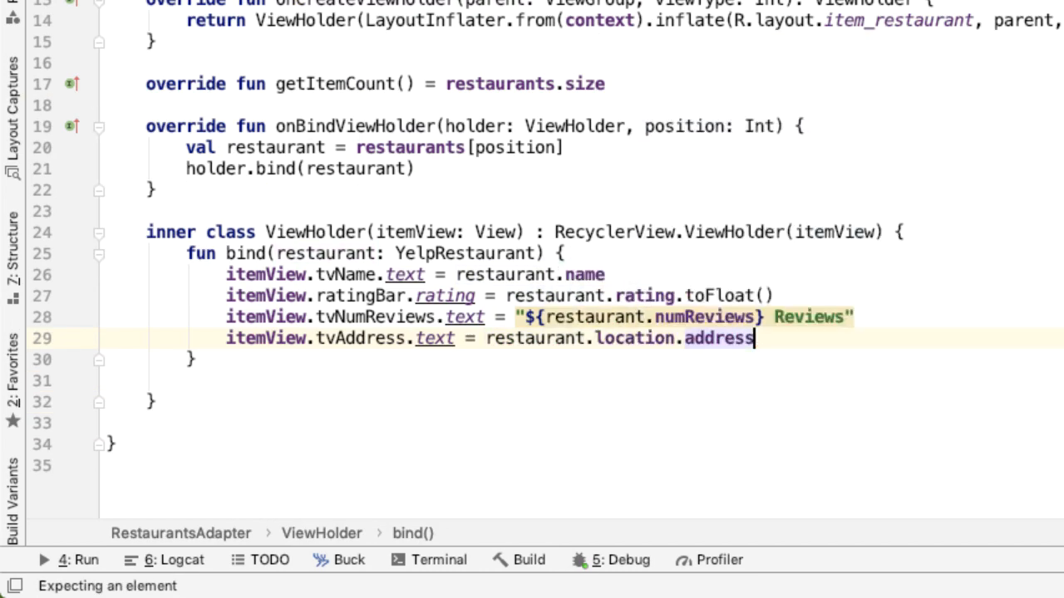
{"action": "type", "text": "itemView.tvCa"}
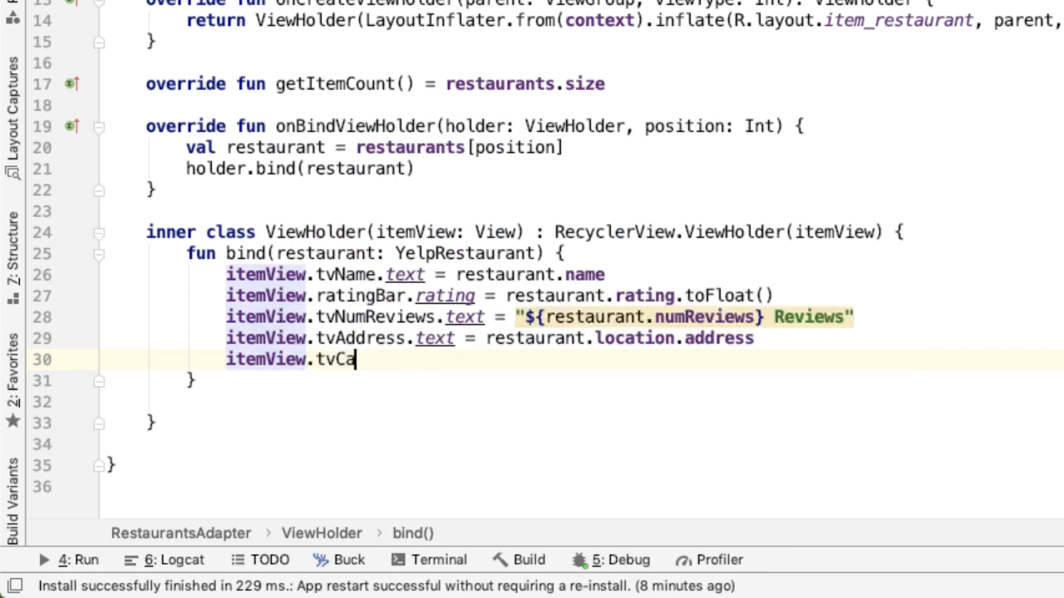
{"action": "type", "text": "tegory.text ="}
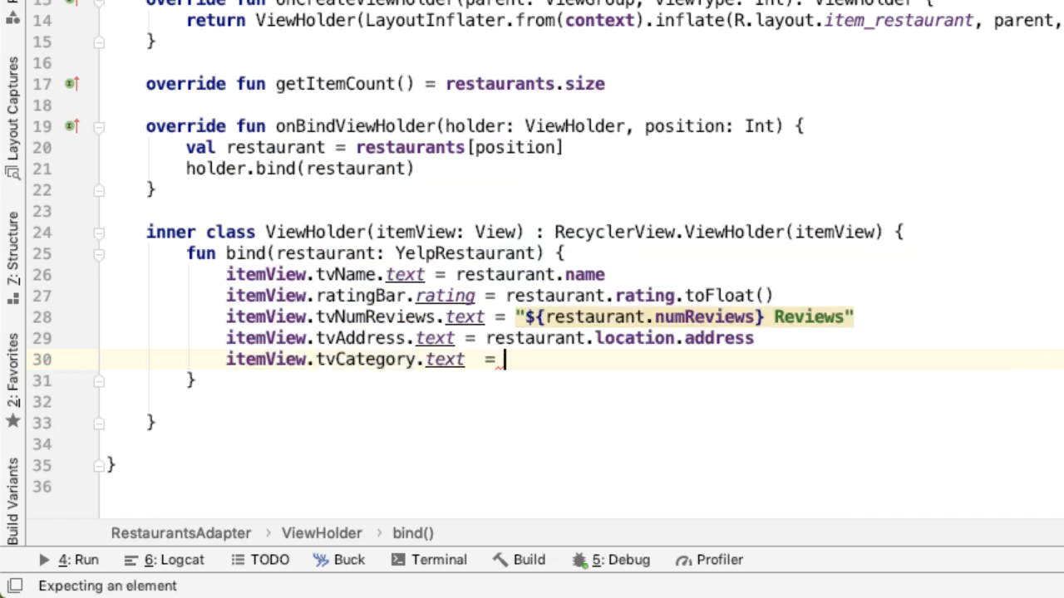
{"action": "type", "text": "restaurant.categories"}
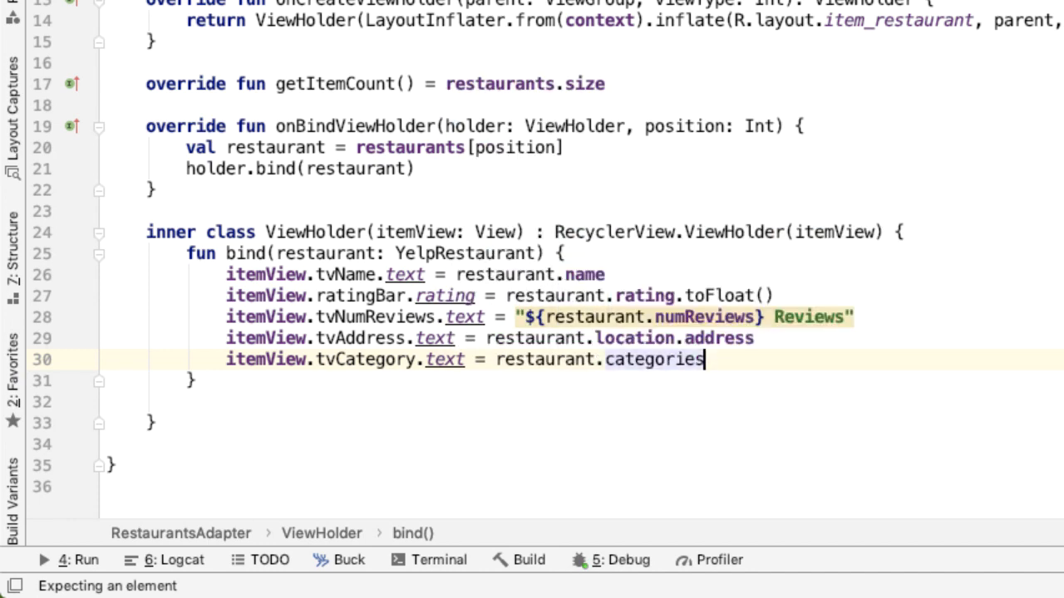
{"action": "type", "text": "[0].title"}
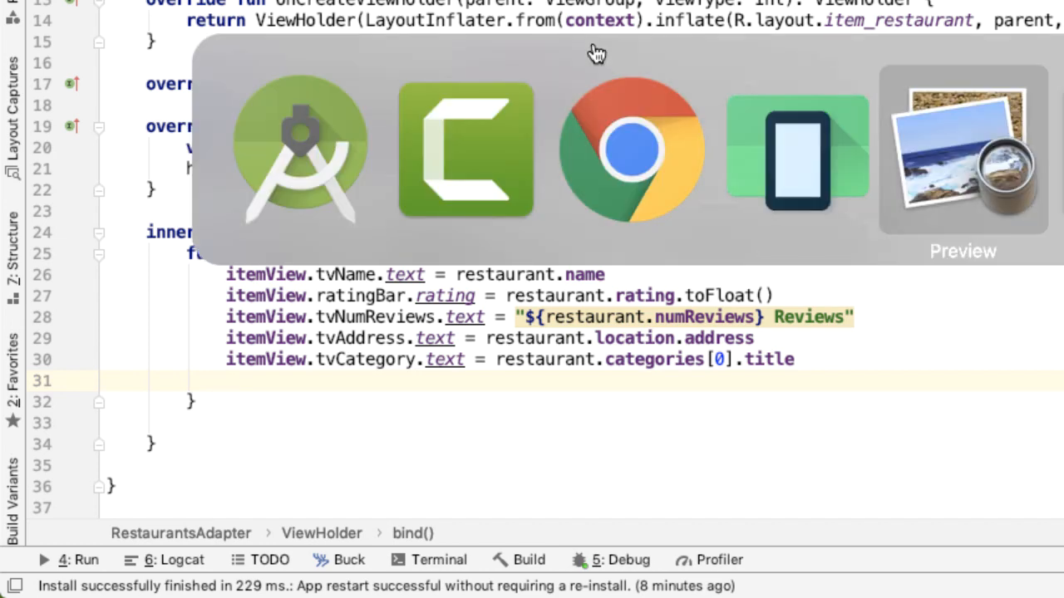
{"action": "left_click", "coordinate": [962, 149]}
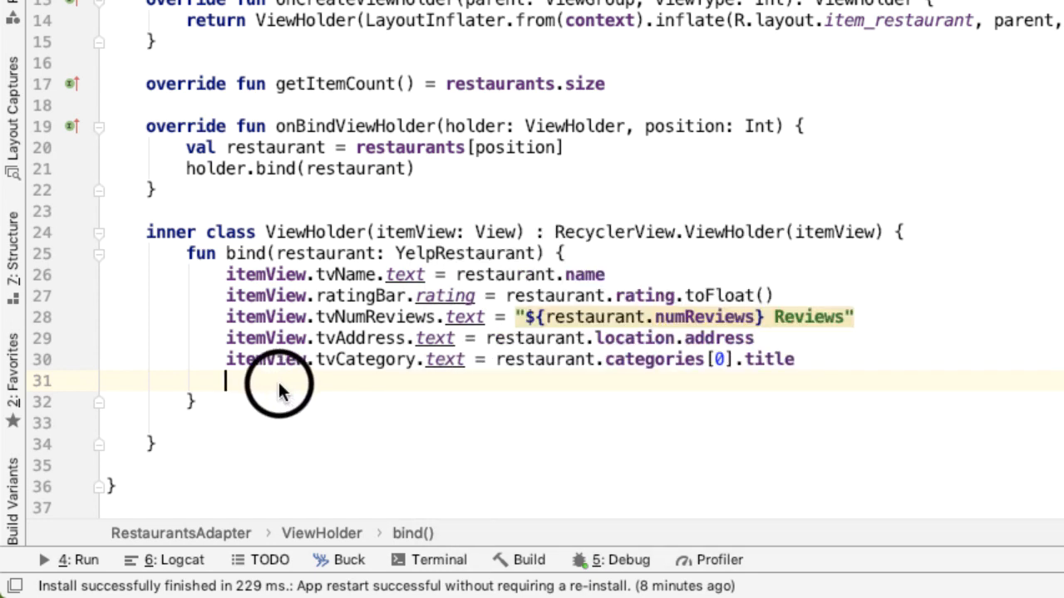
- Bind tvDistance to restaurant.displayDistance() and begin the tvPrice line
{"action": "type", "text": "itemView."}
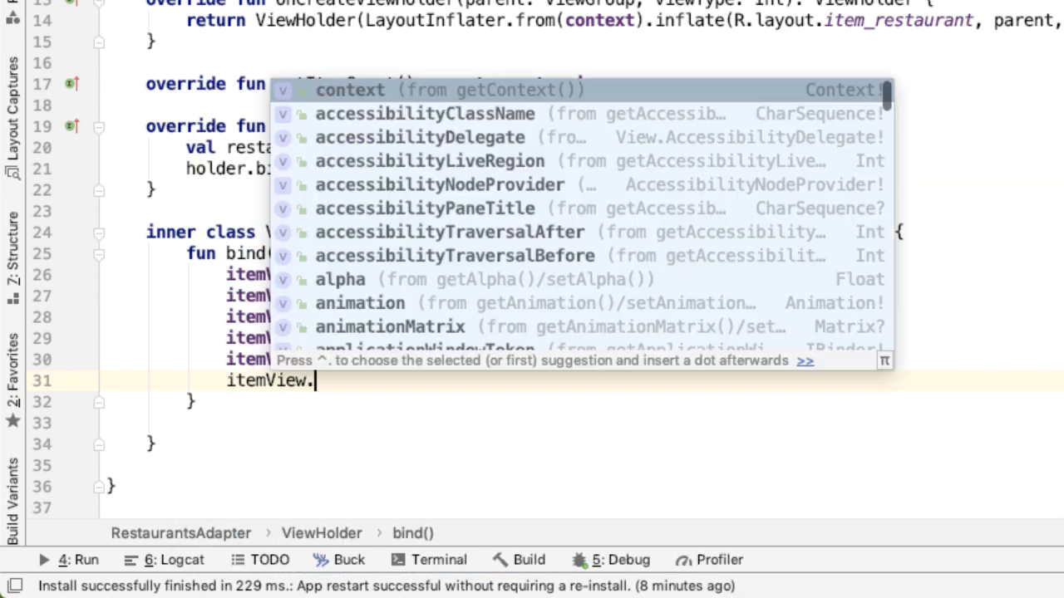
{"action": "type", "text": "tvDi"}
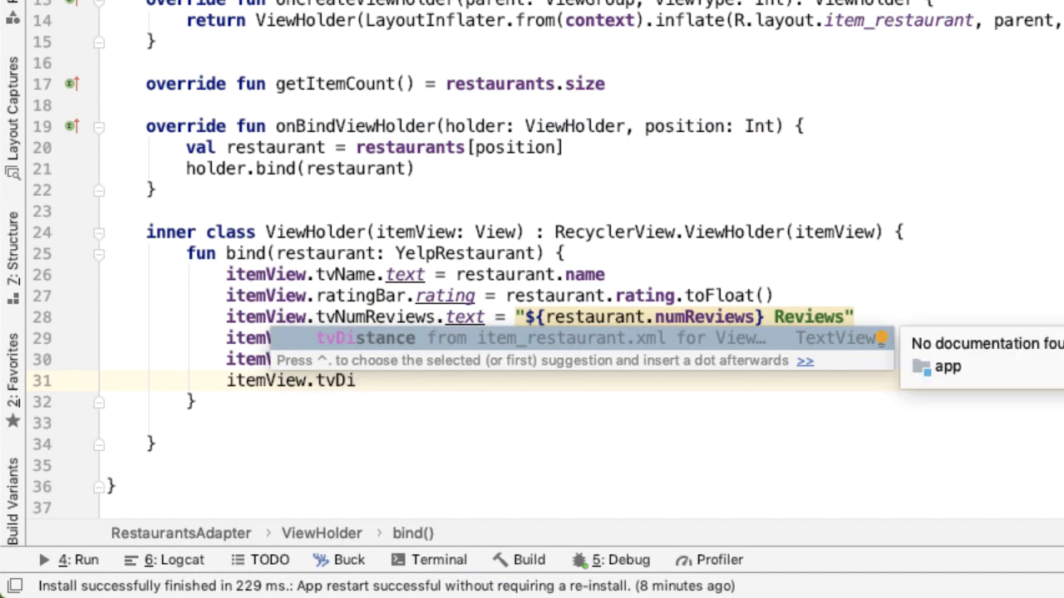
{"action": "type", "text": "te"}
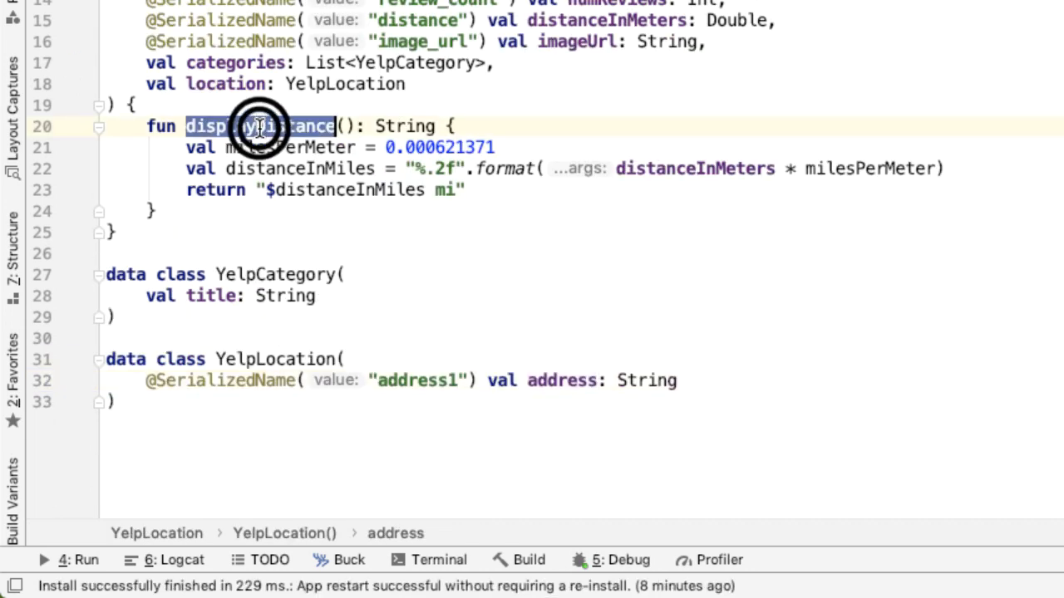
{"action": "left_click", "coordinate": [259, 126]}
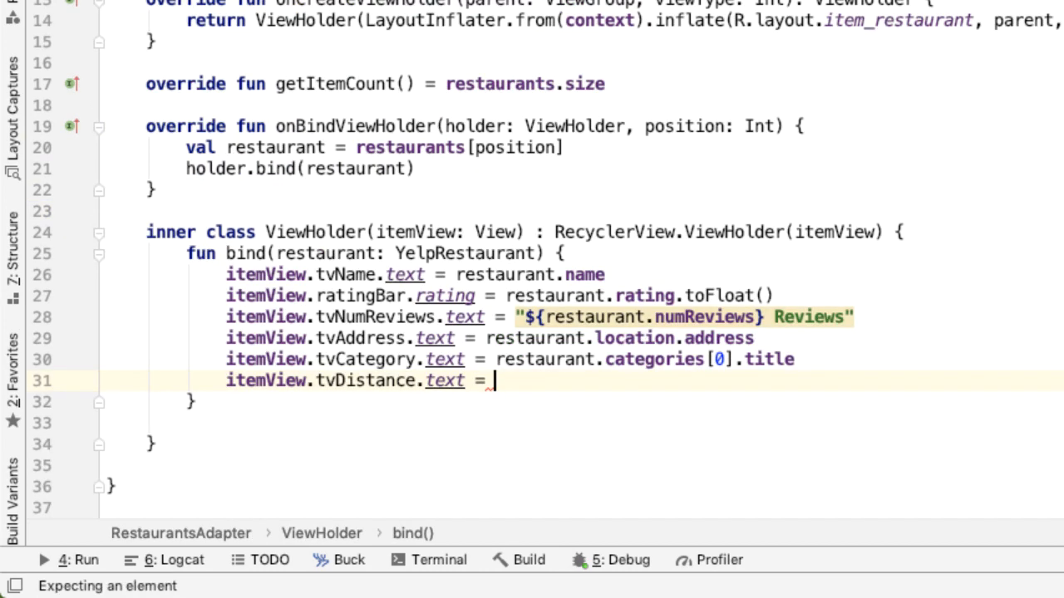
{"action": "type", "text": "restaurant.displayDistance("}
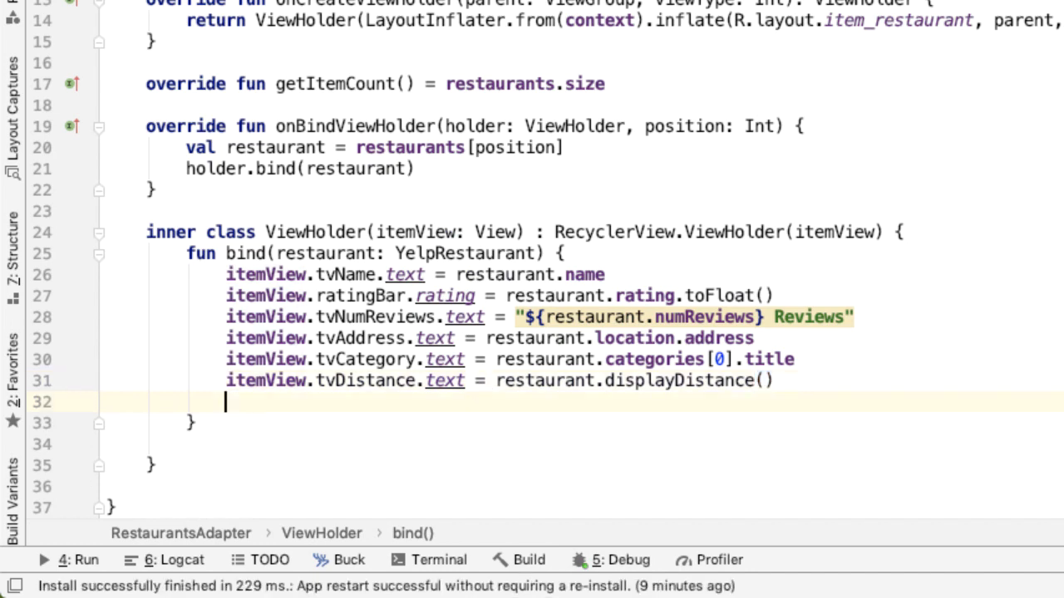
{"action": "type", "text": "itemView.tvP"}
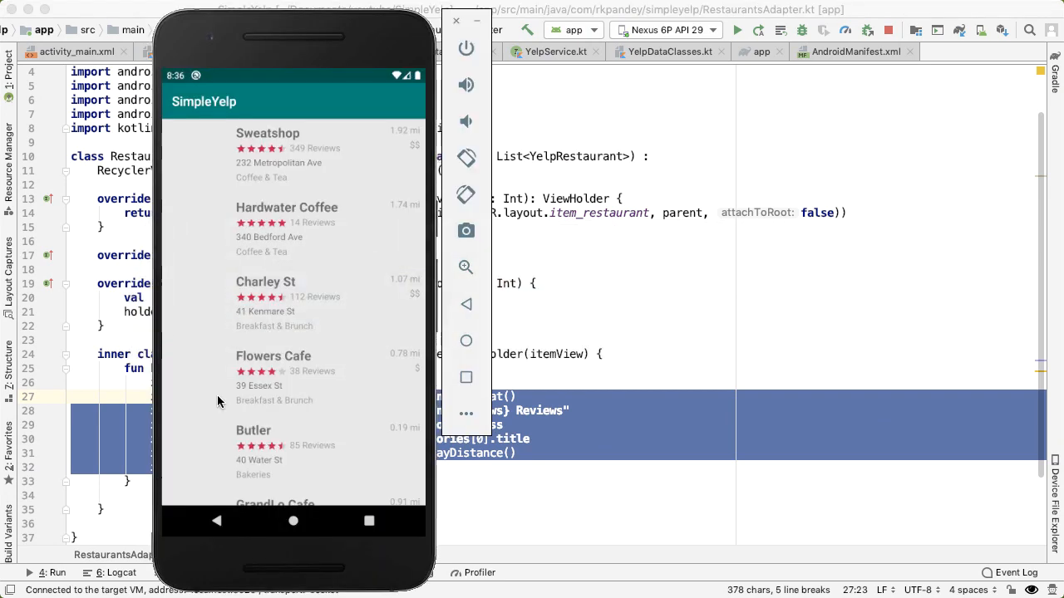
{"action": "mouse_move", "coordinate": [546, 456]}
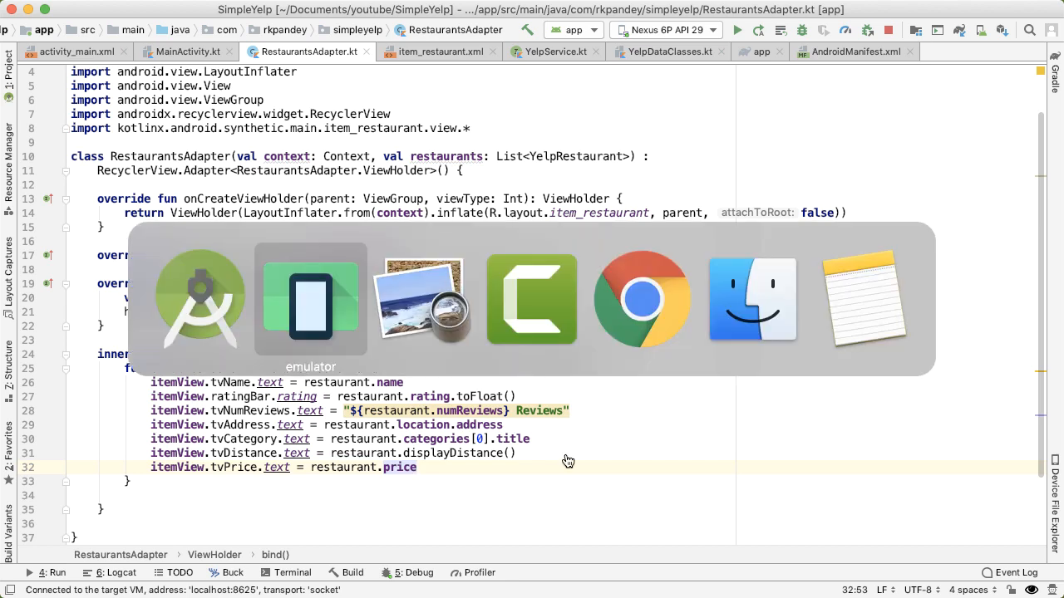
- Search 'codepath android glide' and view the guide's Gradle Setup section
{"action": "left_click", "coordinate": [641, 299]}
{"action": "type", "text": "codepath  android g"}
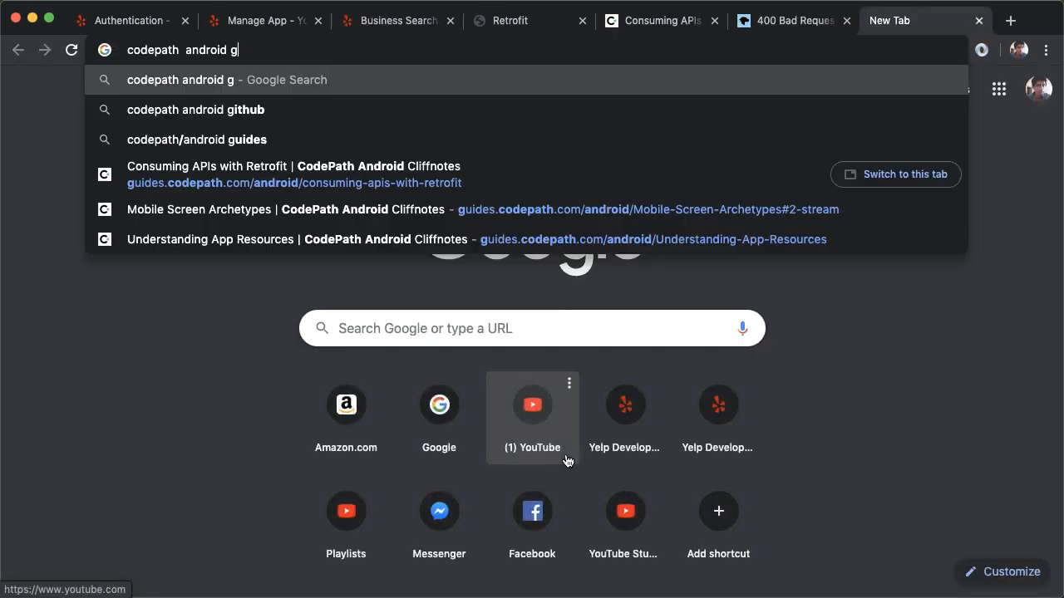
{"action": "key", "text": "Return"}
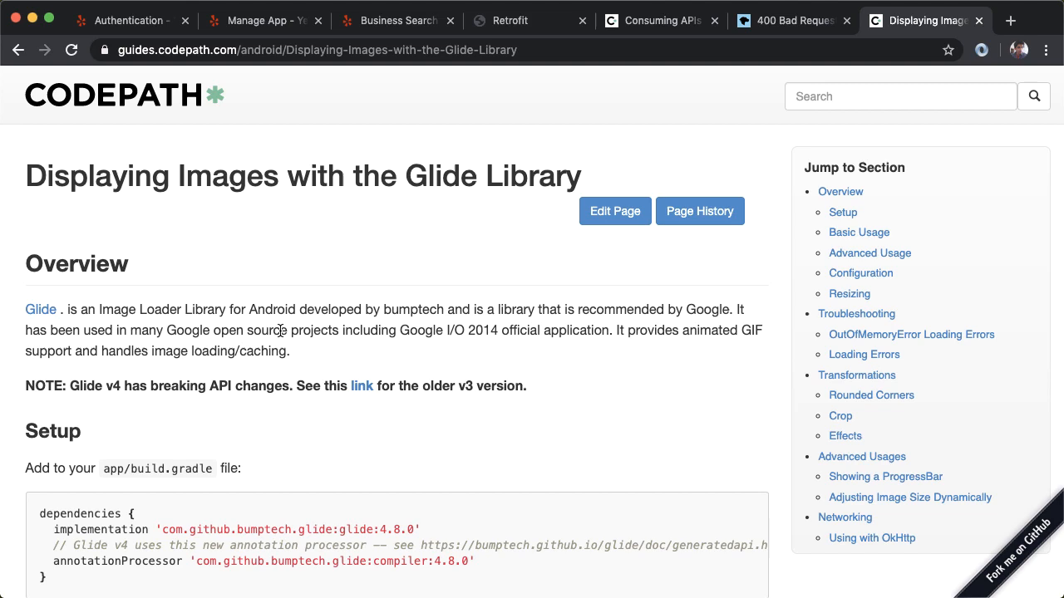
{"action": "scroll", "scroll_direction": "down", "scroll_amount": 3}
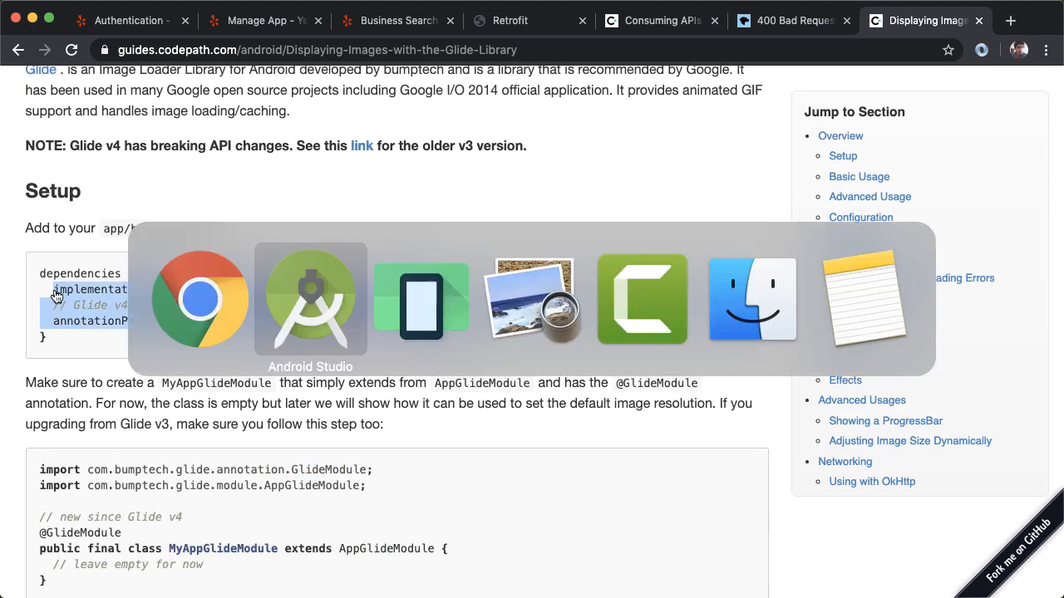
- Paste the Glide library and compiler dependencies into build.gradle (app) and sync the project
{"action": "left_click", "coordinate": [310, 300]}
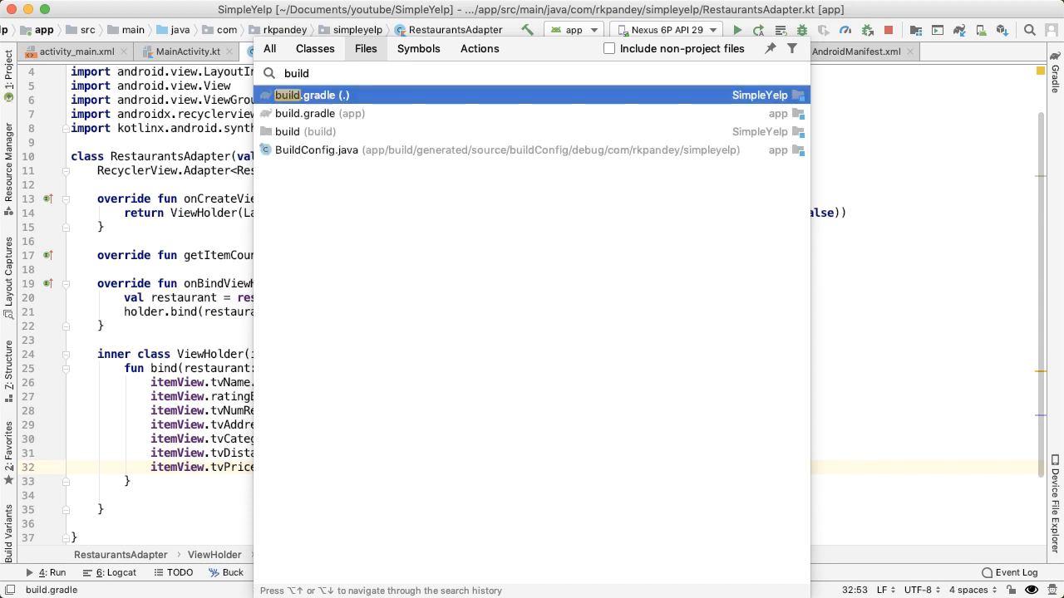
{"action": "left_click", "coordinate": [312, 94]}
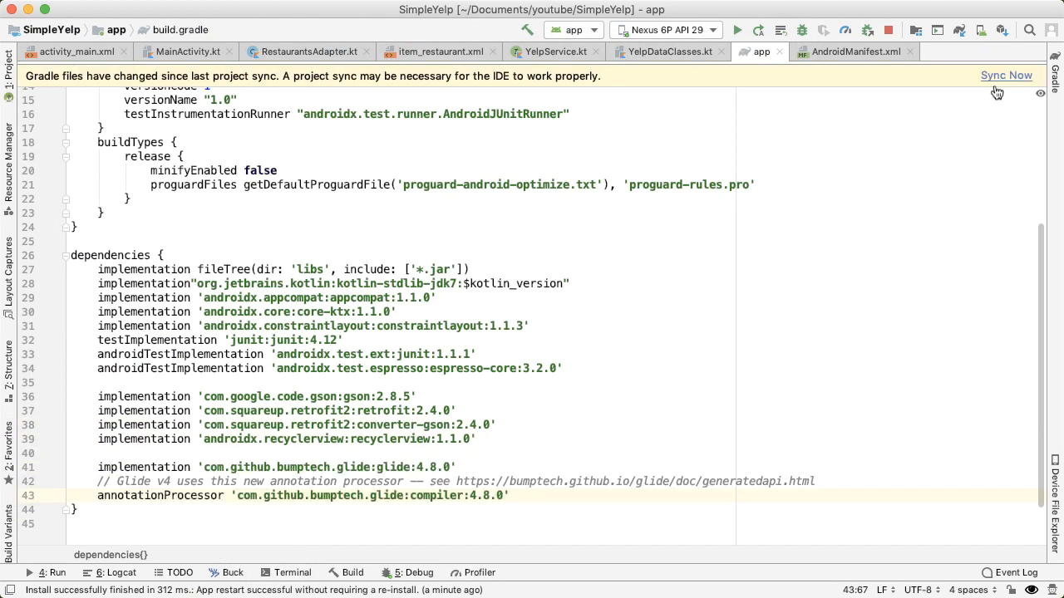
{"action": "left_click", "coordinate": [1006, 75]}
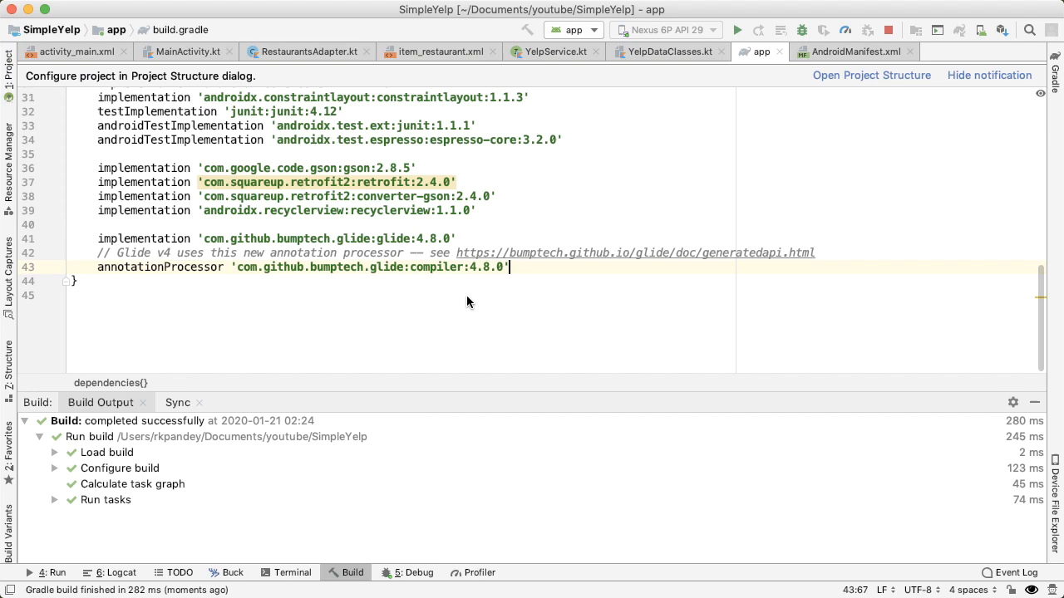
{"action": "left_click", "coordinate": [306, 52]}
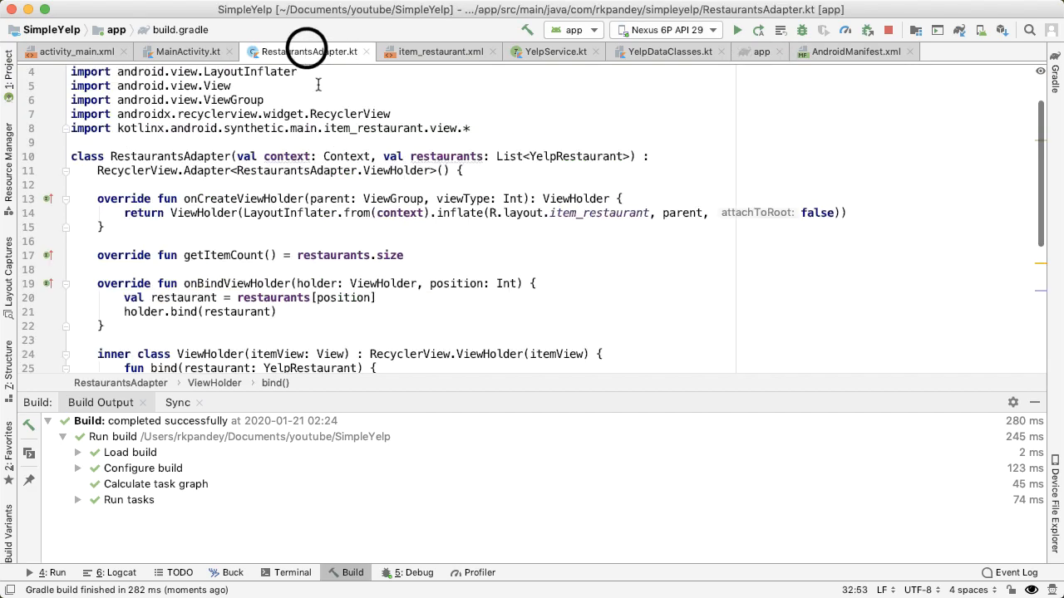
{"action": "scroll", "scroll_direction": "down", "scroll_amount": 3}
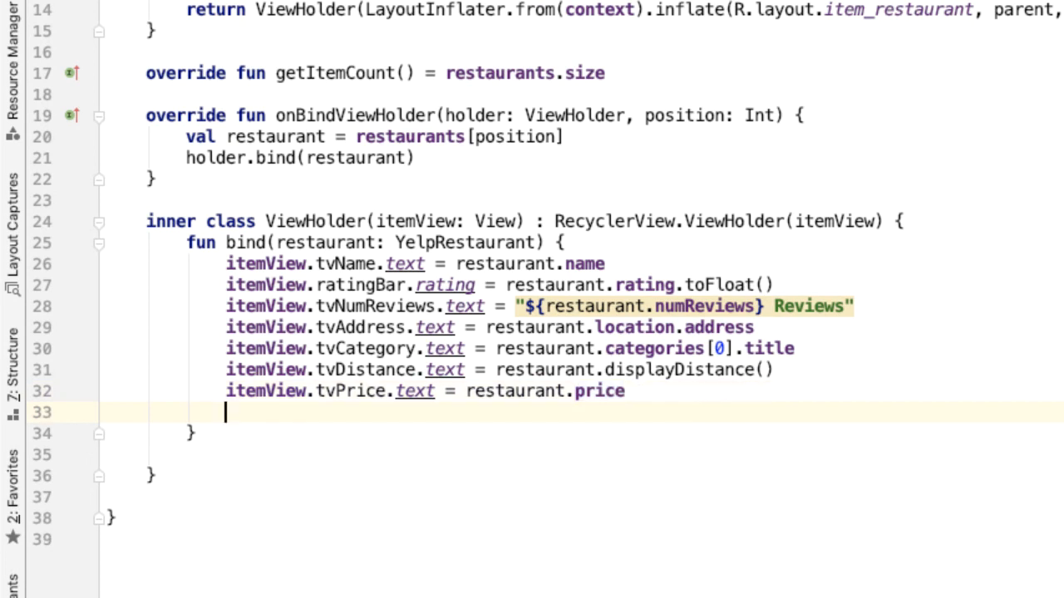
- Write Glide.with(context).load(restaurant.imageUrl).into(itemView.imageView) in bind()
{"action": "type", "text": "Glide"}
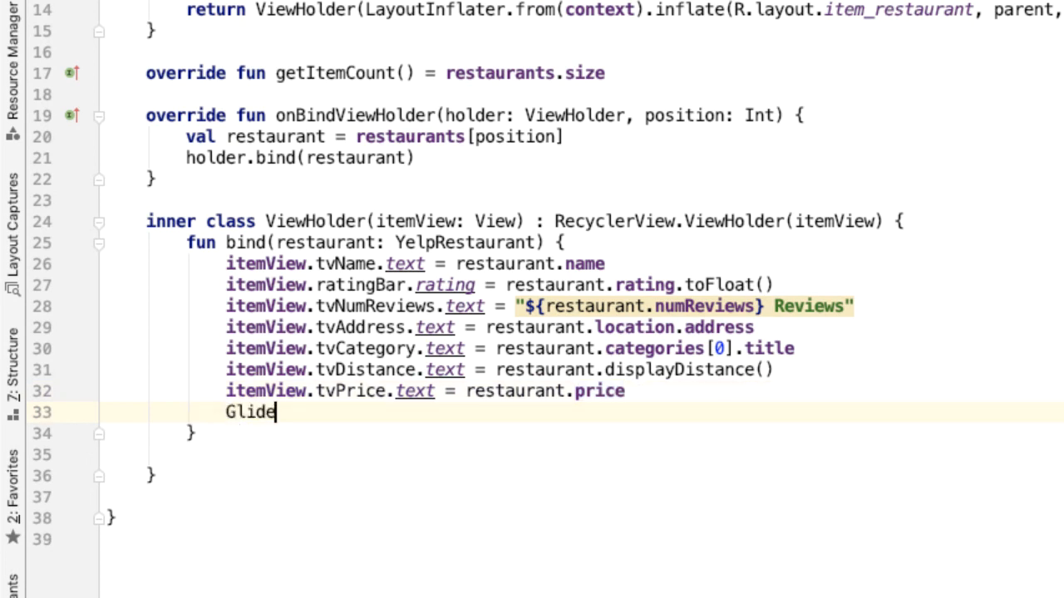
{"action": "type", "text": ".wi"}
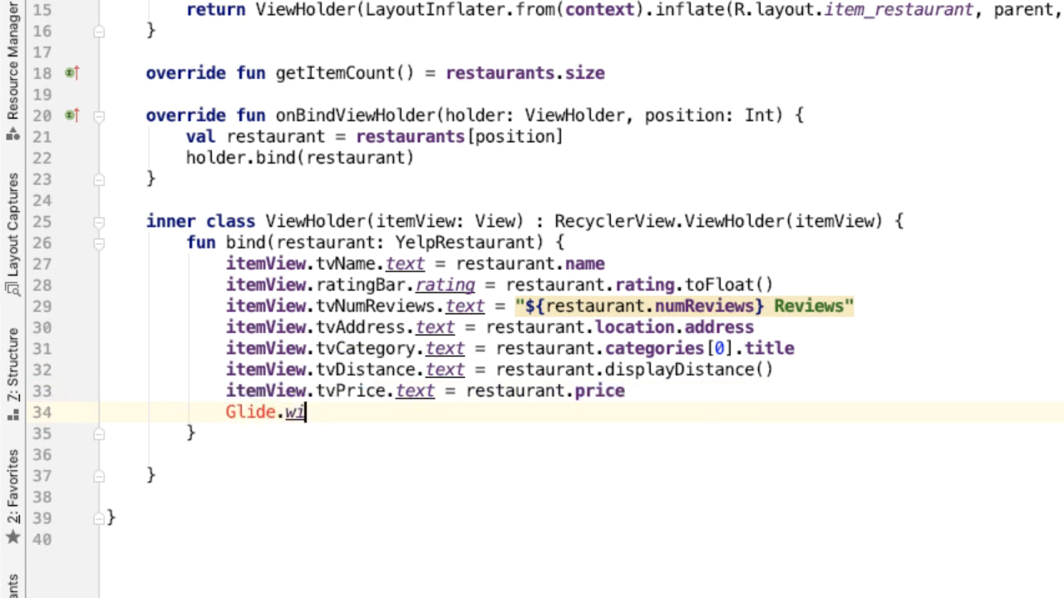
{"action": "type", "text": "th("}
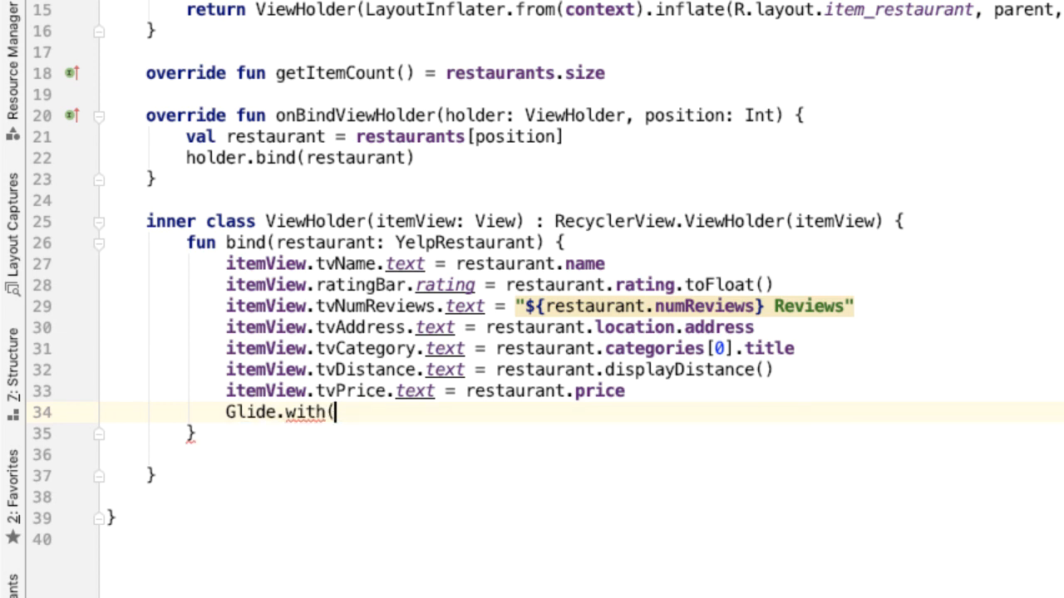
{"action": "type", "text": "contex"}
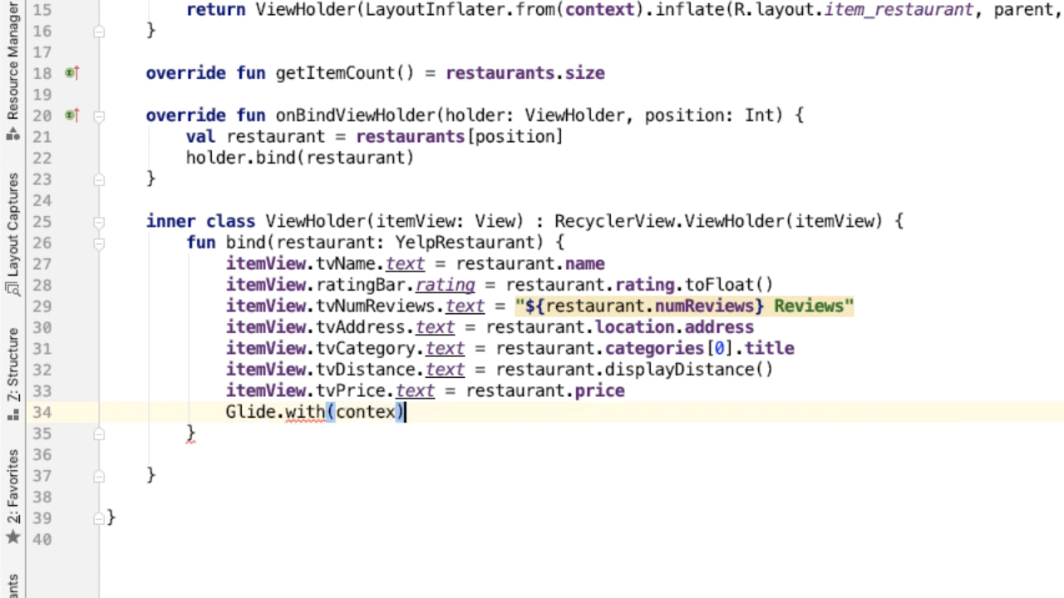
{"action": "scroll", "scroll_direction": "up", "scroll_amount": 3}
{"action": "type", "text": "t"}
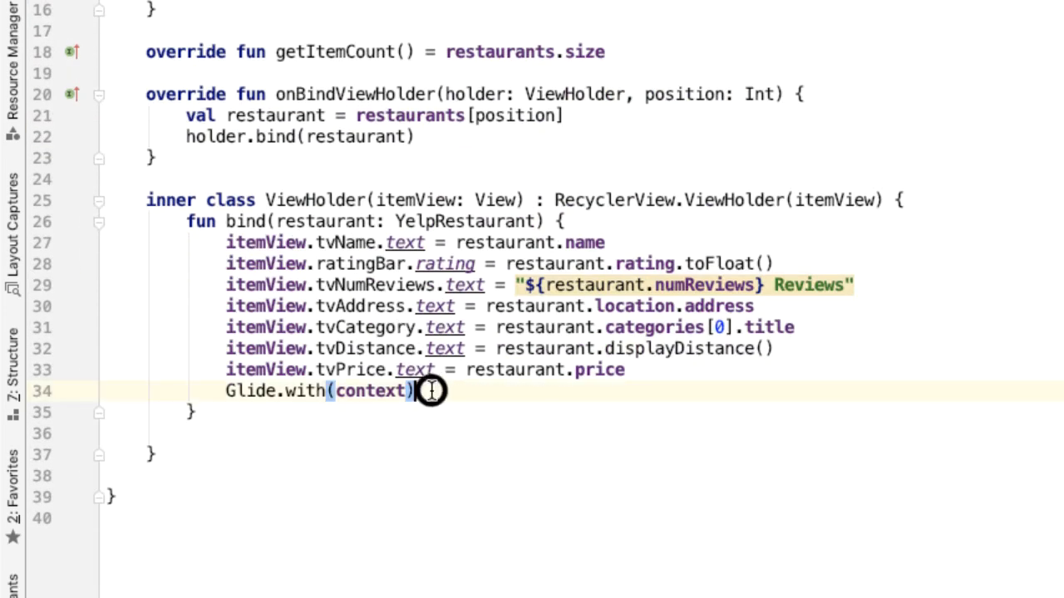
{"action": "type", "text": ".load("}
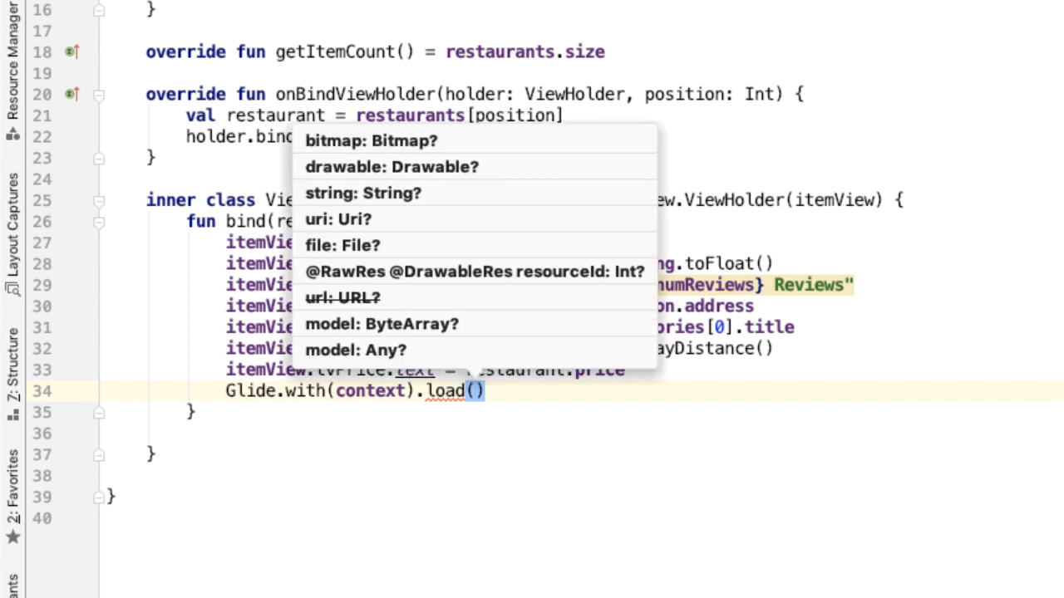
{"action": "type", "text": "restaurant.imageUrl"}
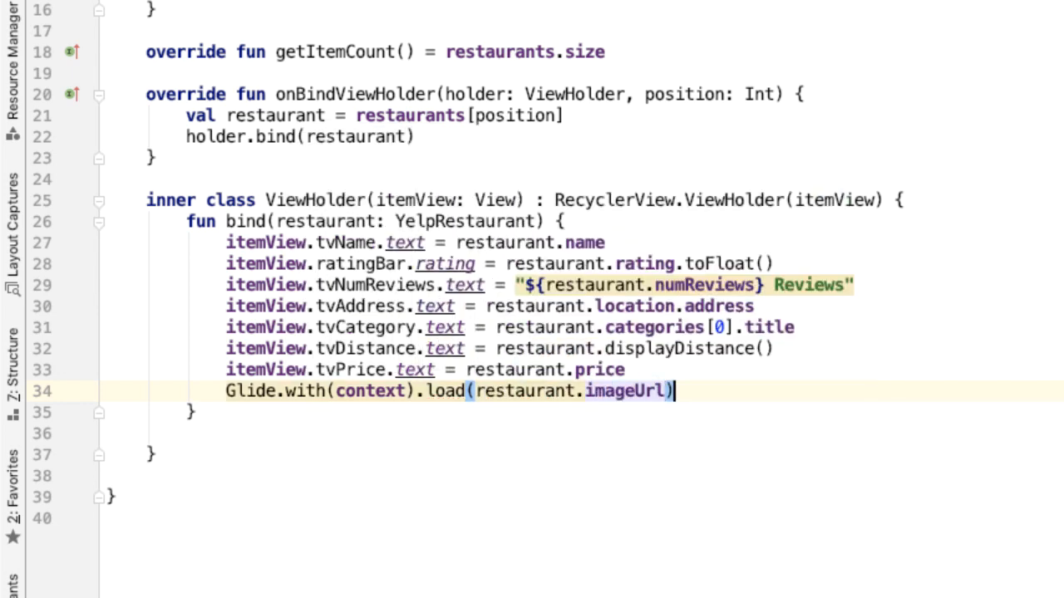
{"action": "type", "text": ".into(itemView.imageView"}
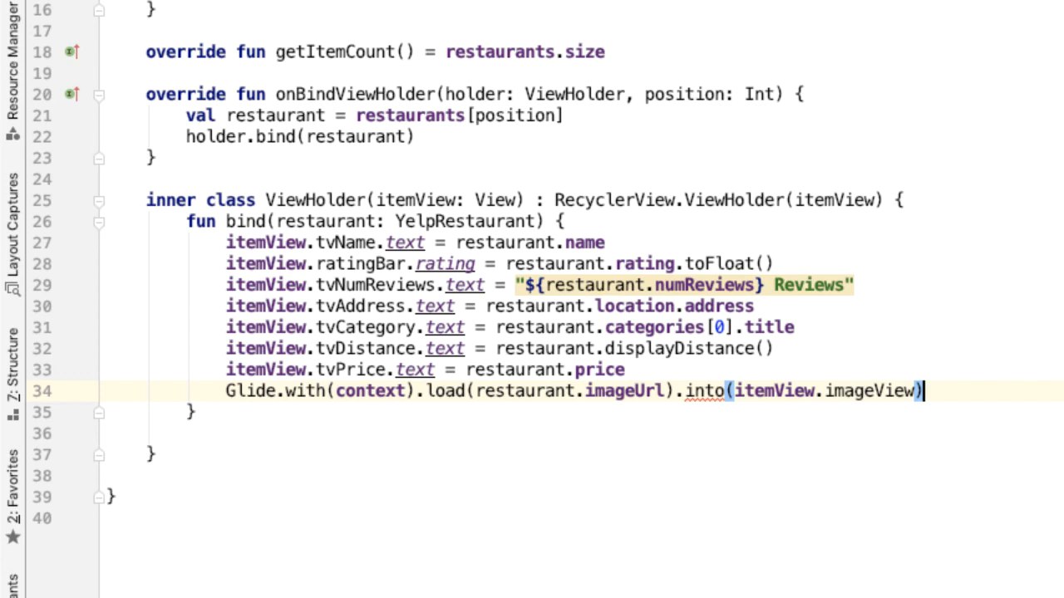
{"action": "scroll", "scroll_direction": "up", "scroll_amount": 3}
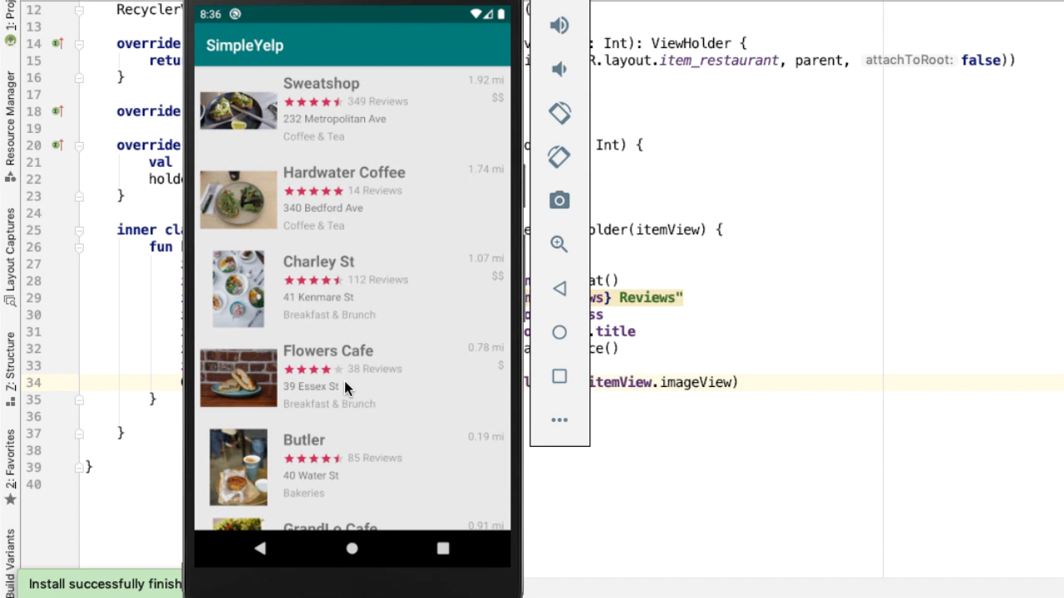
{"action": "mouse_move", "coordinate": [236, 107]}
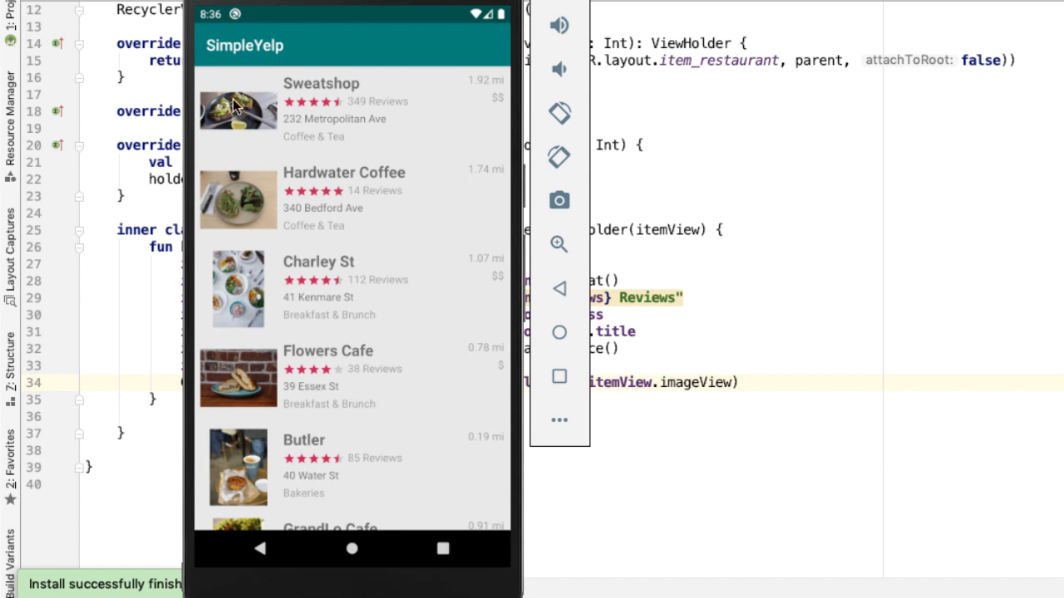
{"action": "mouse_move", "coordinate": [259, 97]}
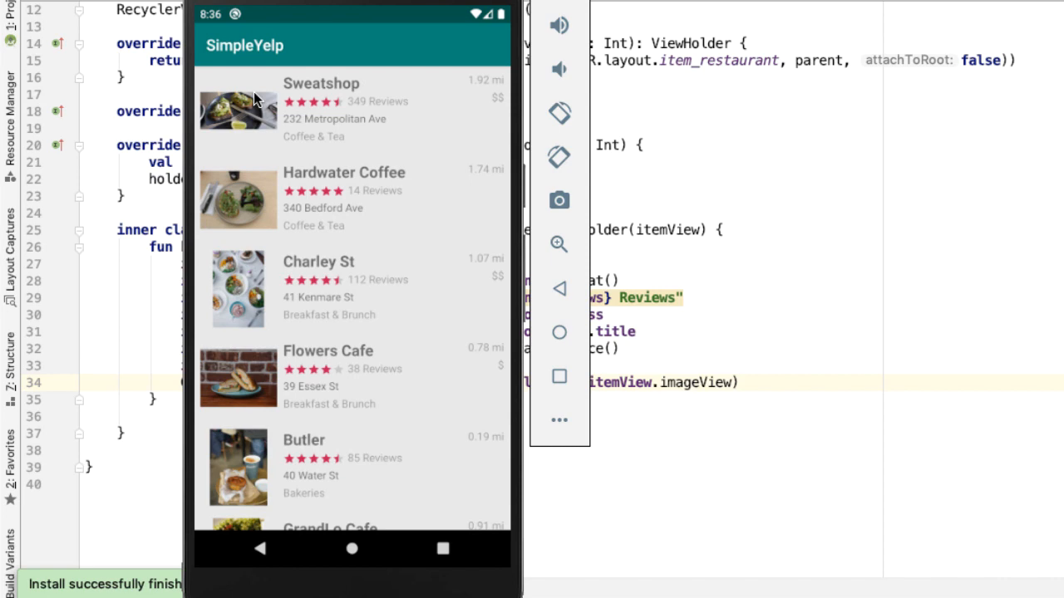
{"action": "mouse_move", "coordinate": [647, 296]}
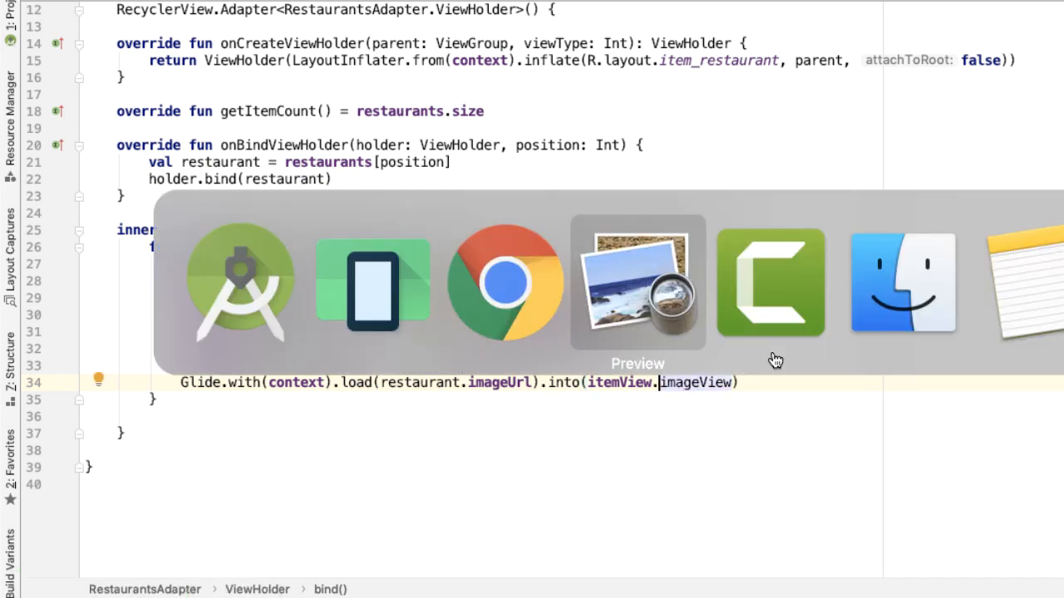
- Insert .apply(RequestOptions().transforms(CenterCrop(), RoundedCorners(20))) before .into()
{"action": "left_click", "coordinate": [639, 283]}
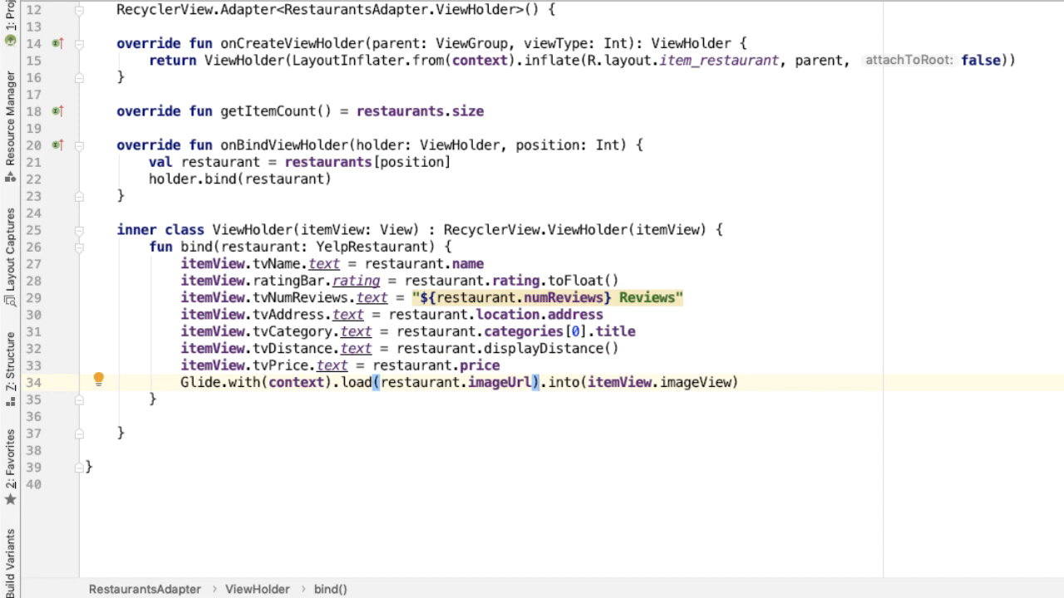
{"action": "type", "text": ".apply(RequestOptions("}
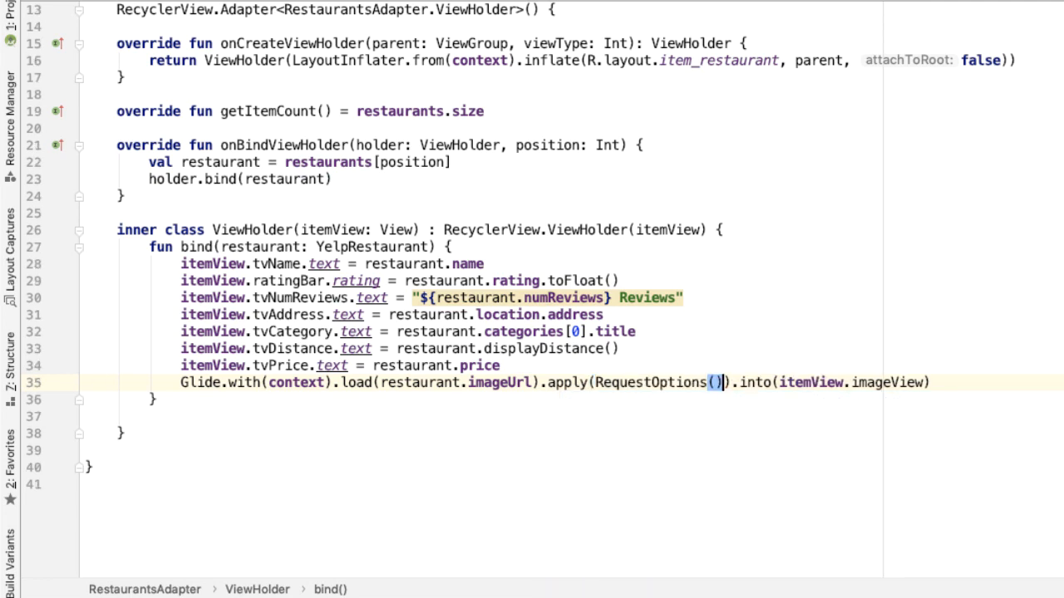
{"action": "type", "text": ".transforms"}
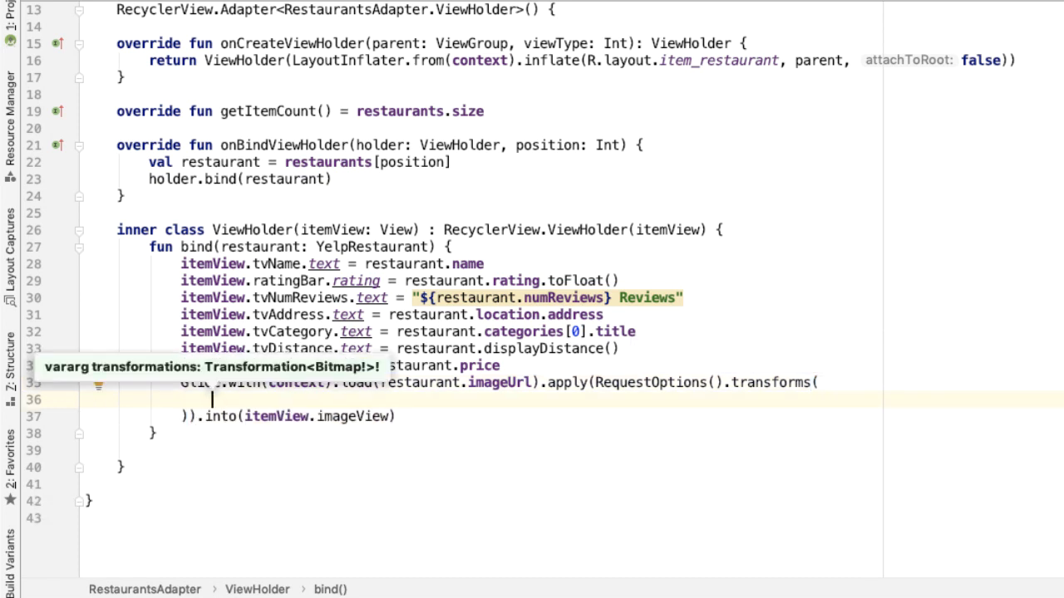
{"action": "type", "text": "CenterCrop(),"}
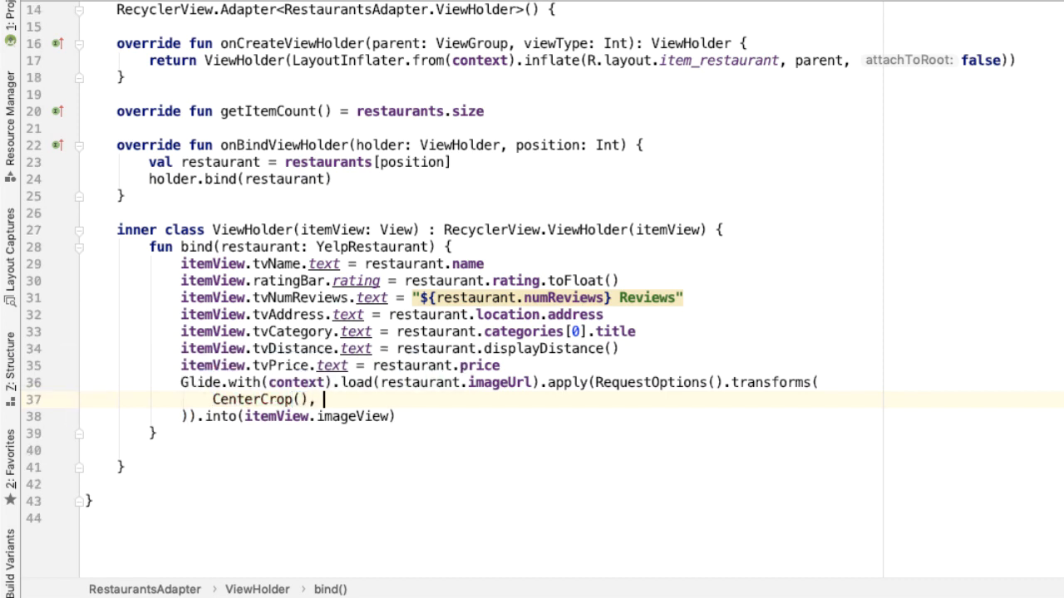
{"action": "type", "text": "RoundedCorners("}
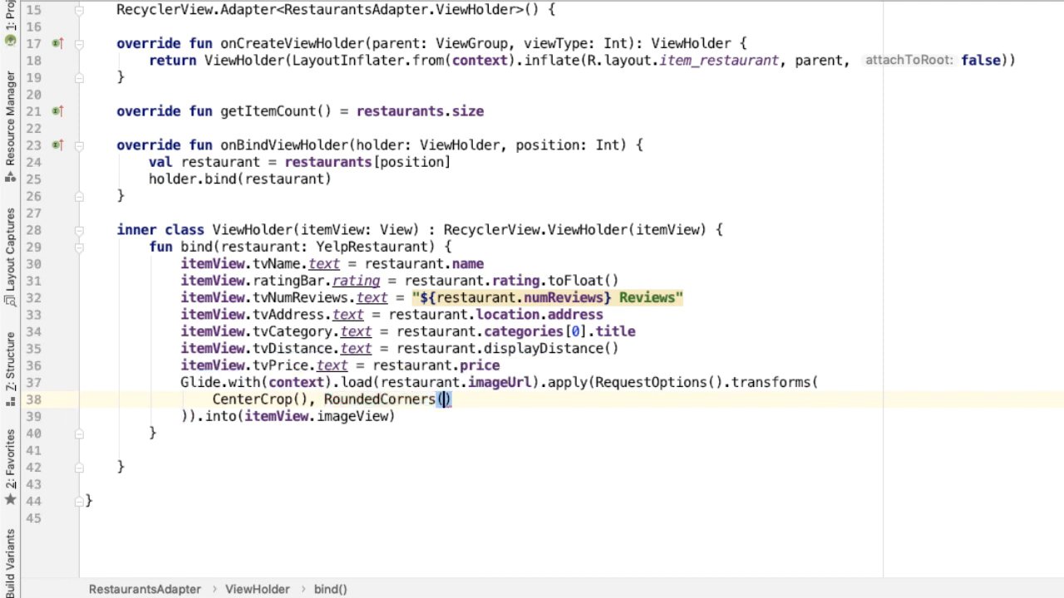
{"action": "type", "text": "20"}
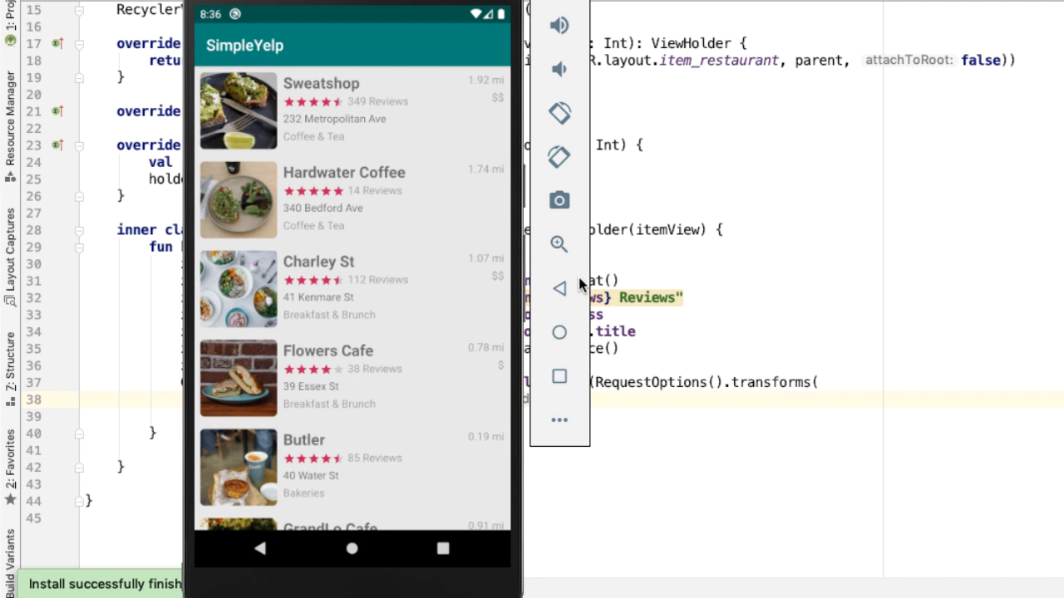
{"action": "mouse_move", "coordinate": [270, 339]}
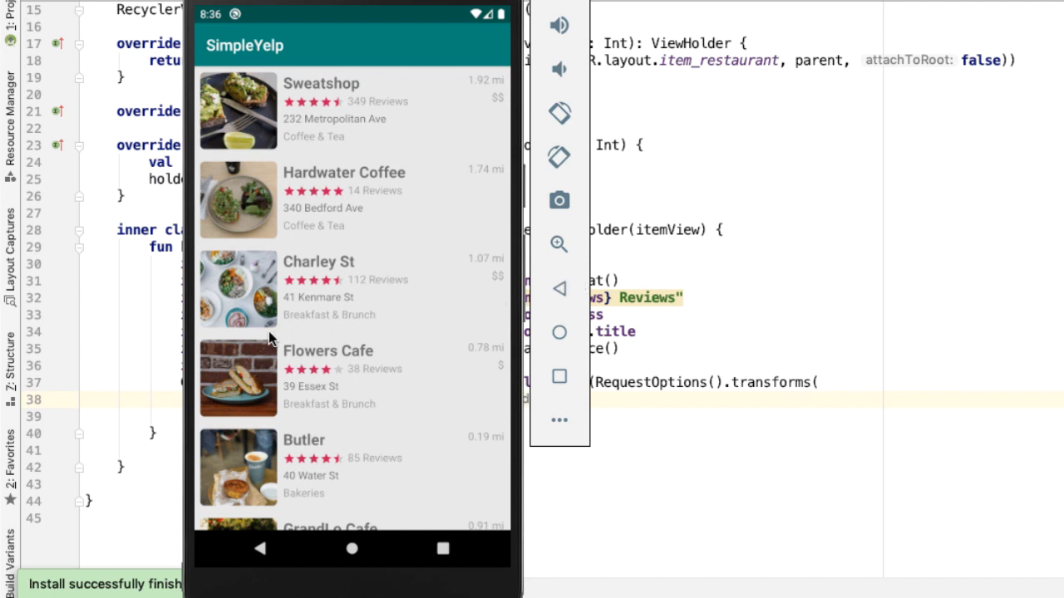
{"action": "mouse_move", "coordinate": [280, 342]}
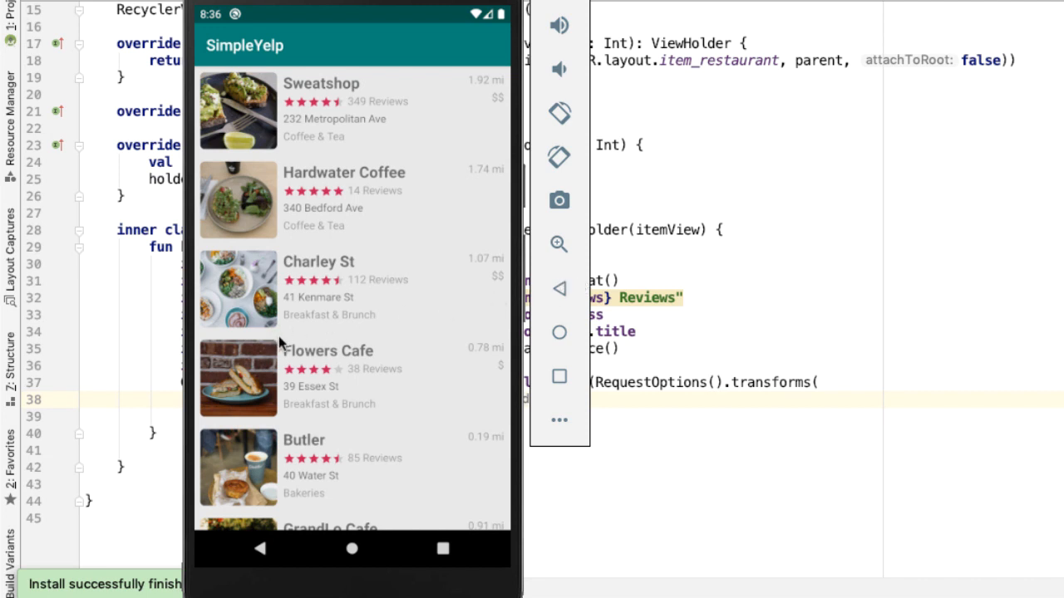
- Scroll through the emulator's restaurant list to check the rounded photos
{"action": "scroll", "scroll_direction": "down", "scroll_amount": 3}
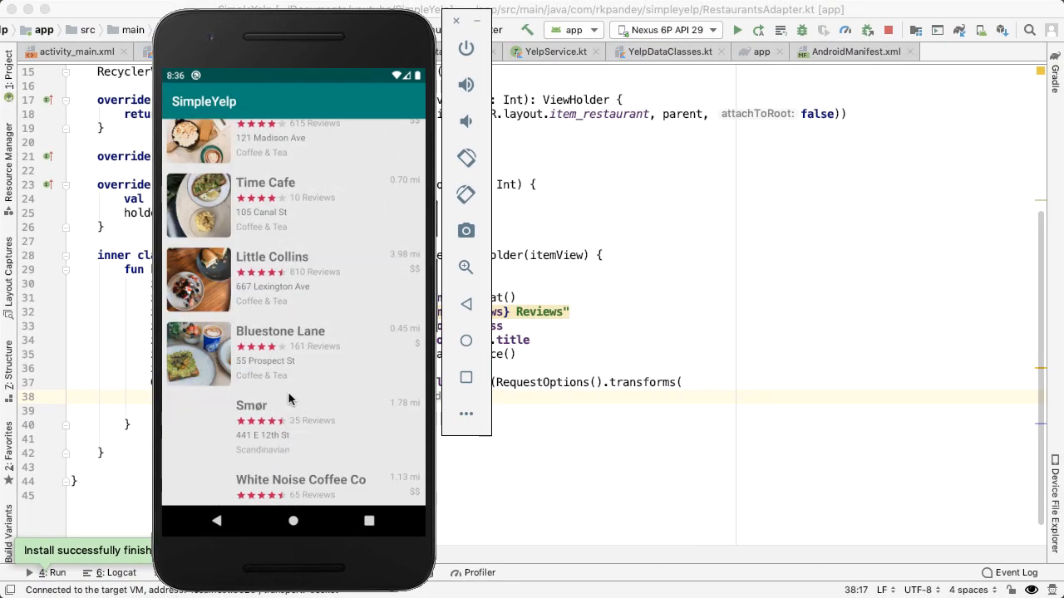
{"action": "scroll", "scroll_direction": "up", "scroll_amount": 3}
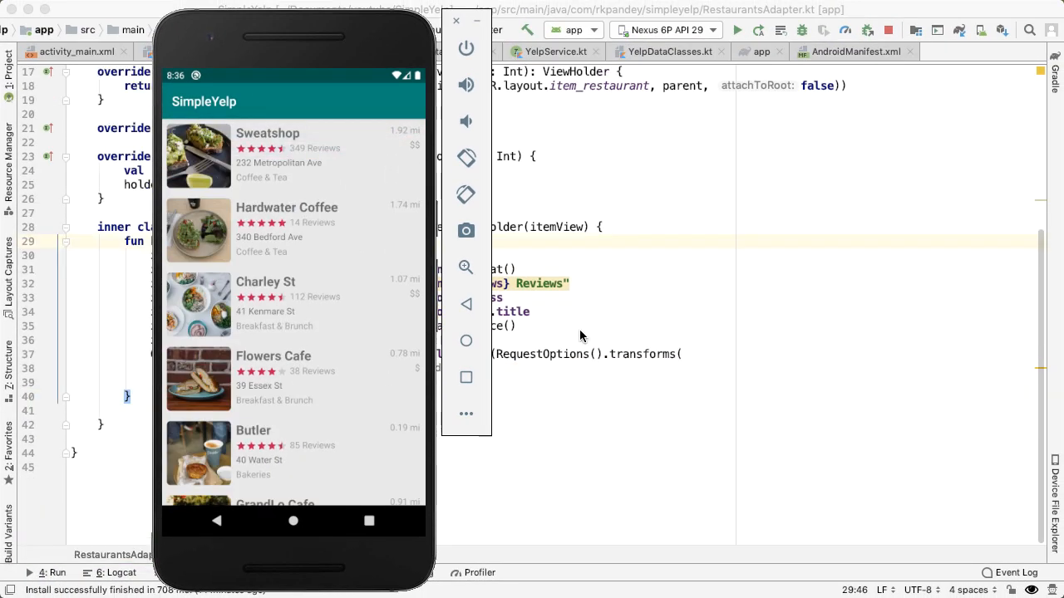
{"action": "mouse_move", "coordinate": [616, 321]}
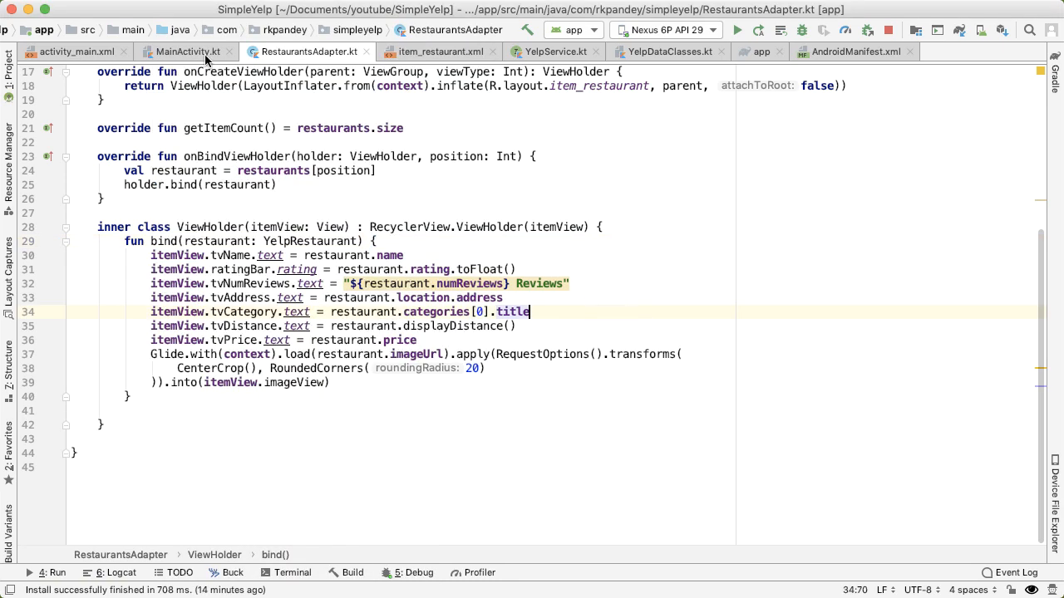
{"action": "mouse_move", "coordinate": [180, 52]}
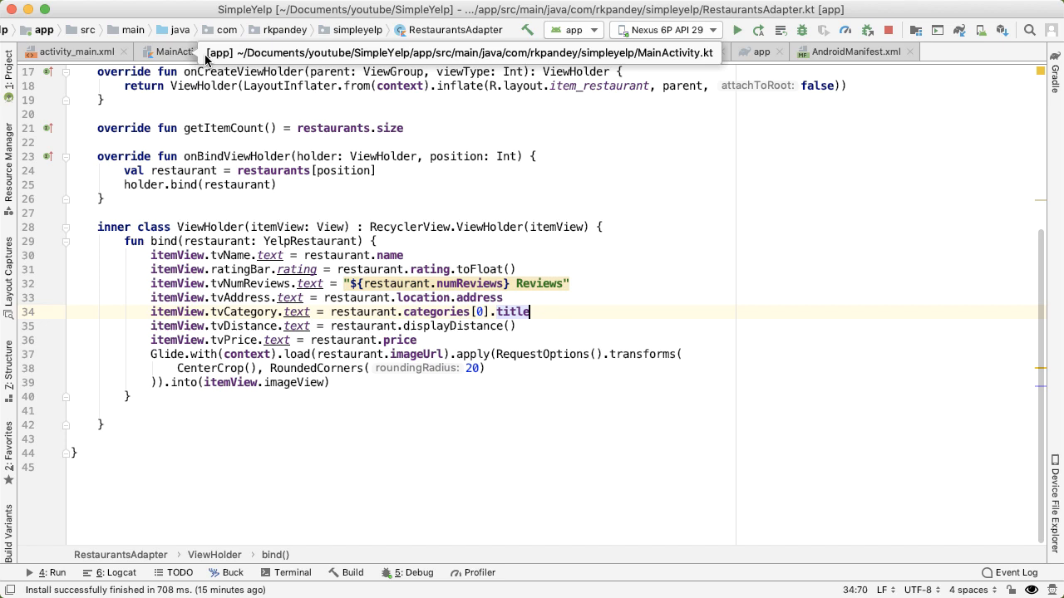
- Review the searchRestaurants call in MainActivity and jump to its YelpService declaration
{"action": "left_click", "coordinate": [169, 51]}
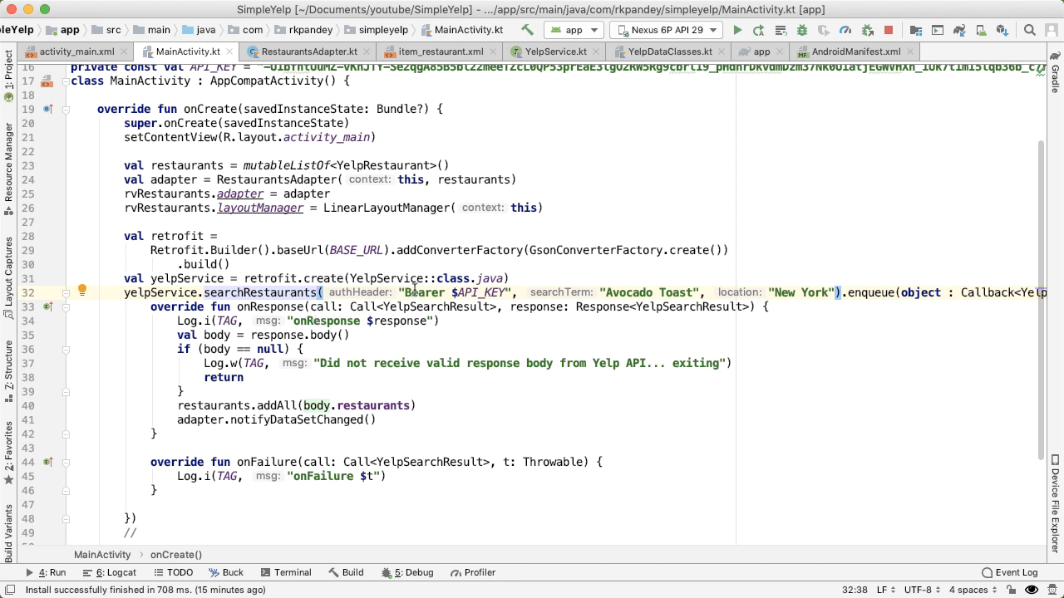
{"action": "mouse_move", "coordinate": [356, 259]}
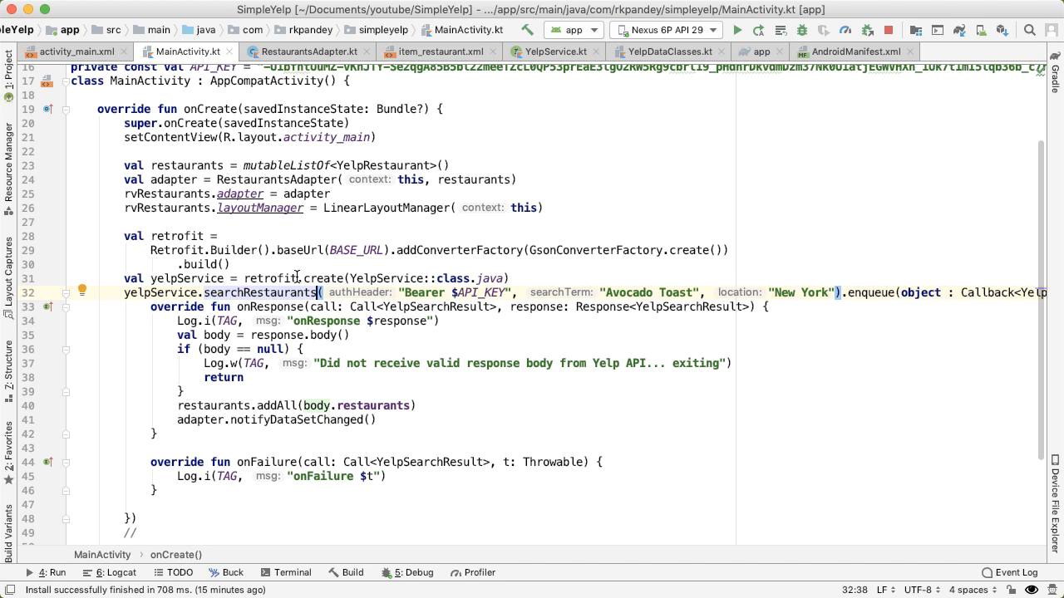
{"action": "left_click", "coordinate": [554, 52]}
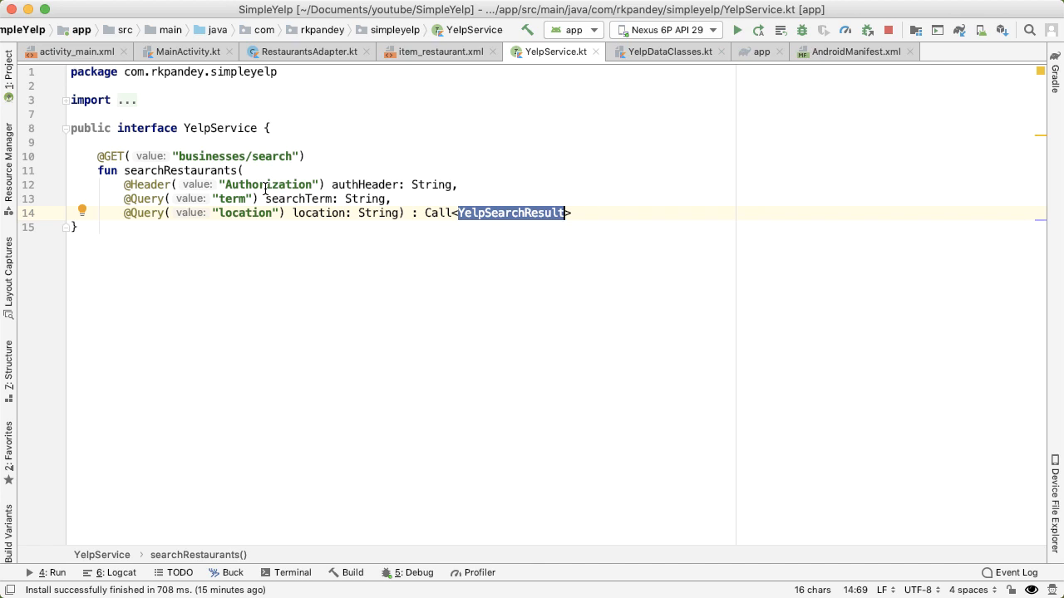
{"action": "mouse_move", "coordinate": [319, 198]}
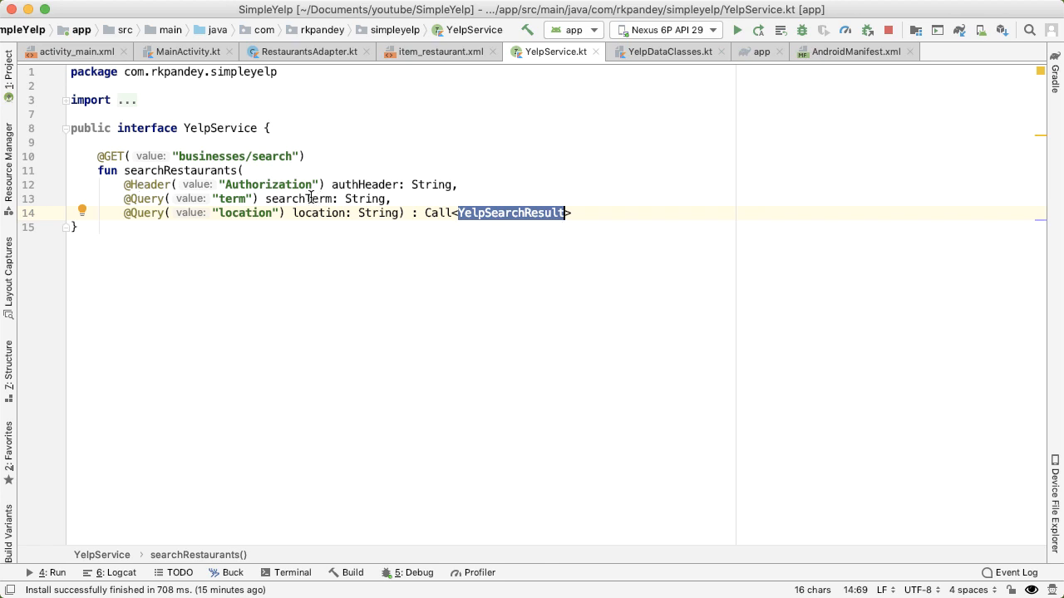
{"action": "mouse_move", "coordinate": [283, 177]}
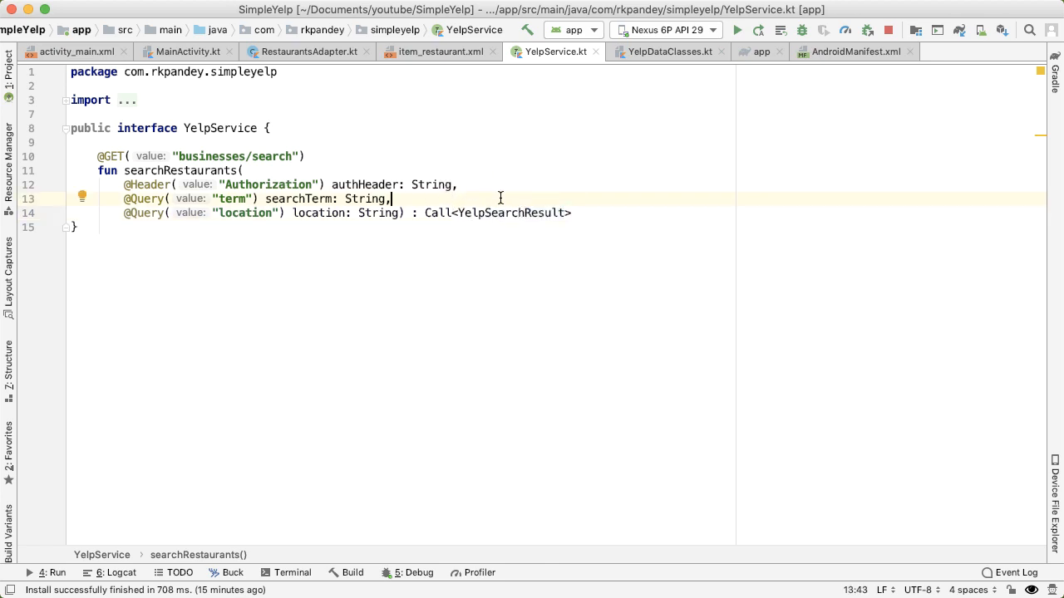
{"action": "mouse_move", "coordinate": [426, 213]}
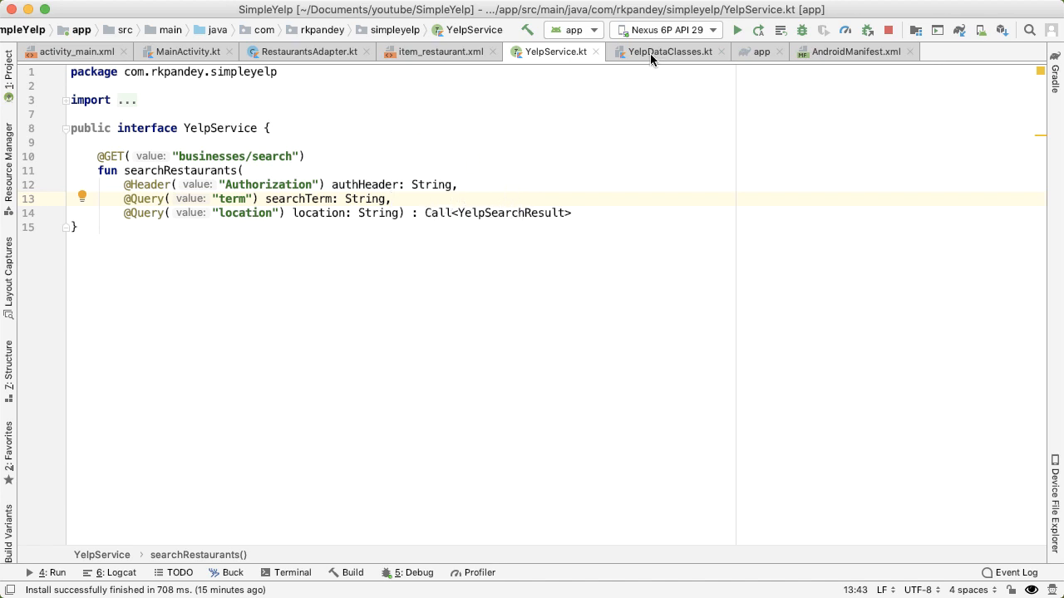
{"action": "mouse_move", "coordinate": [378, 97]}
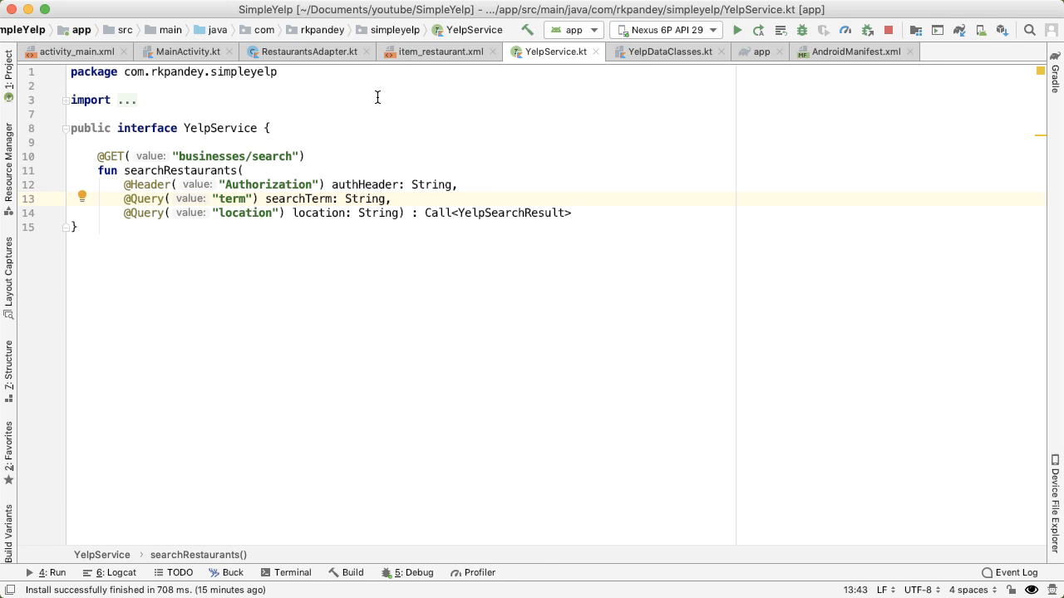
- Navigate back to MainActivity.kt after reviewing the searchRestaurants parameters in YelpService
{"action": "left_click", "coordinate": [187, 52]}
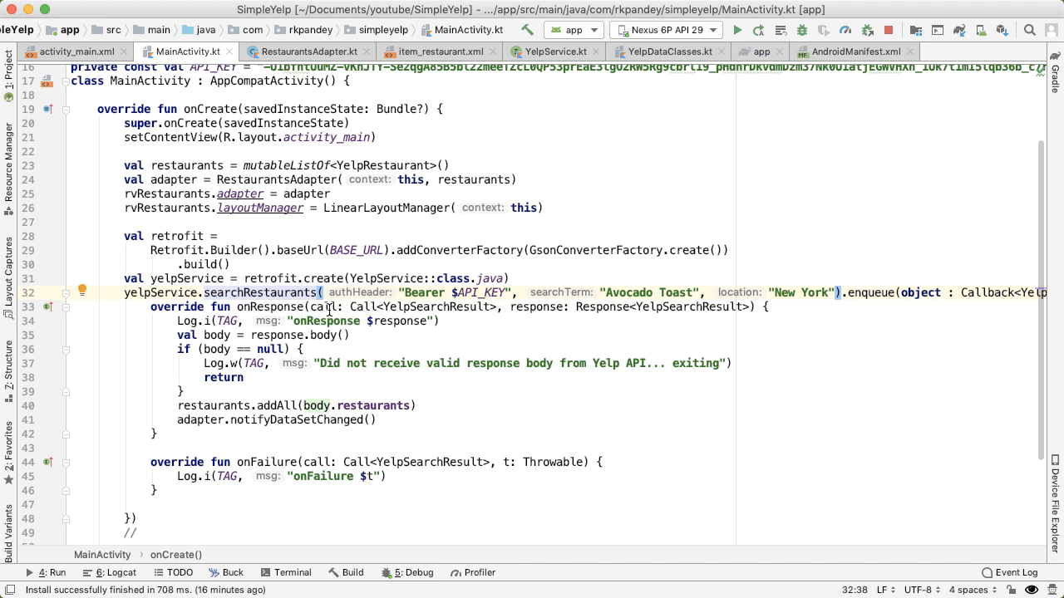
{"action": "mouse_move", "coordinate": [775, 296]}
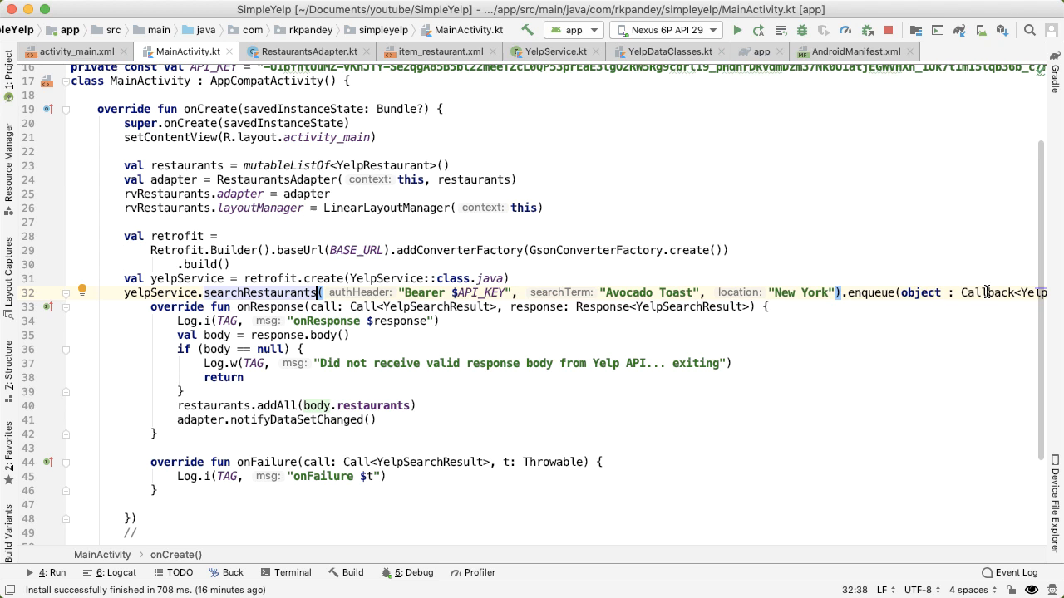
{"action": "mouse_move", "coordinate": [279, 419]}
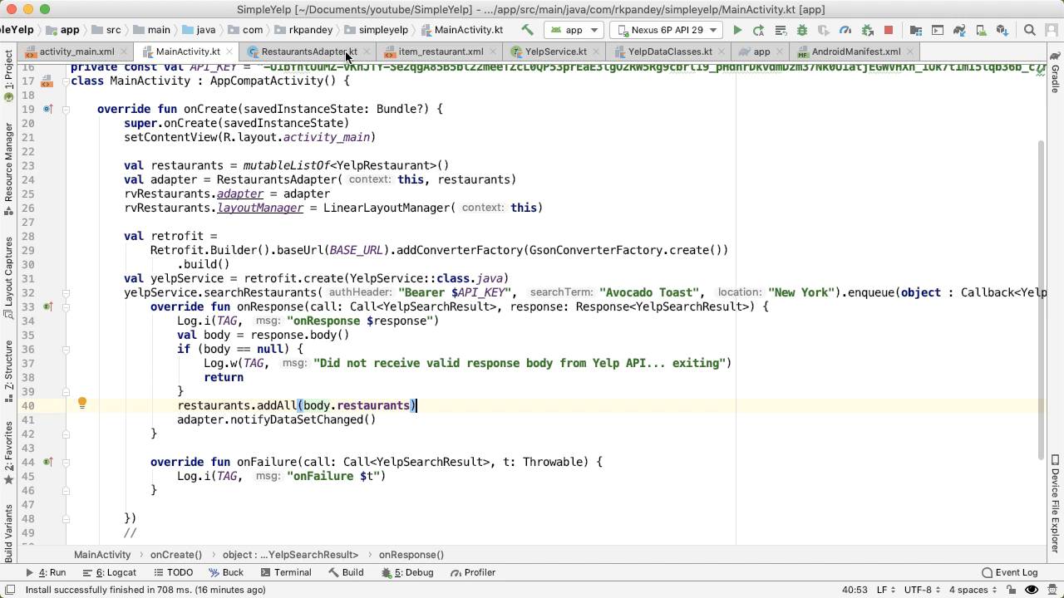
- Switch back to RestaurantsAdapter.kt after inspecting the onResponse callback
{"action": "left_click", "coordinate": [309, 51]}
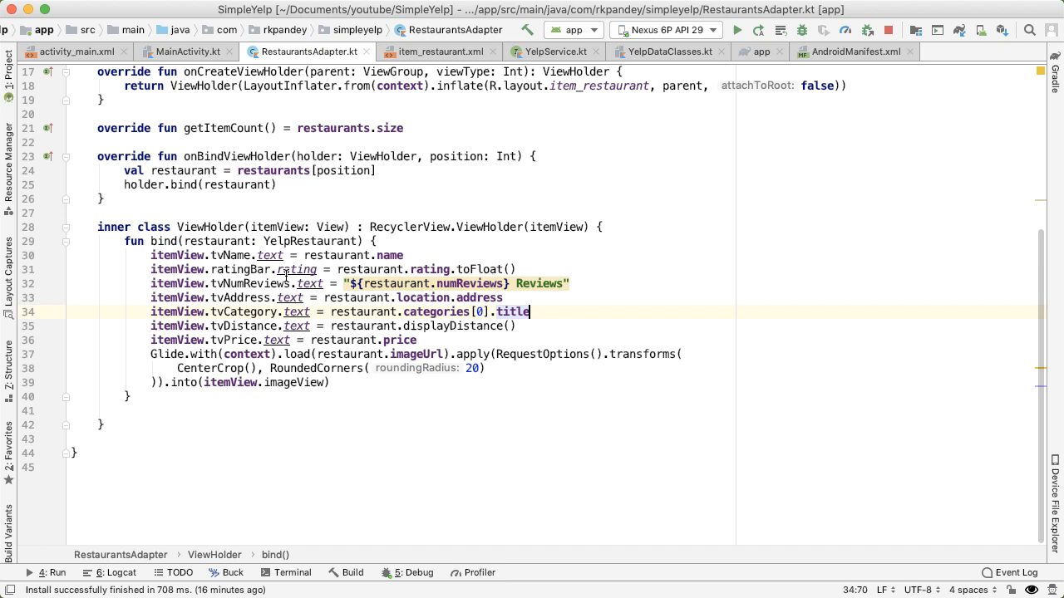
{"action": "scroll", "scroll_direction": "up", "scroll_amount": 3}
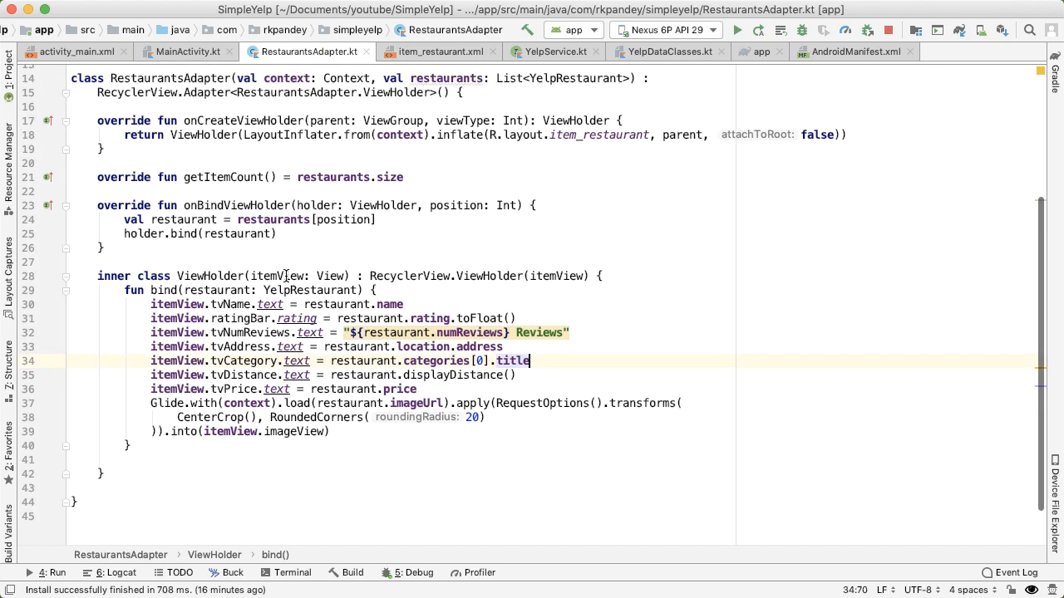